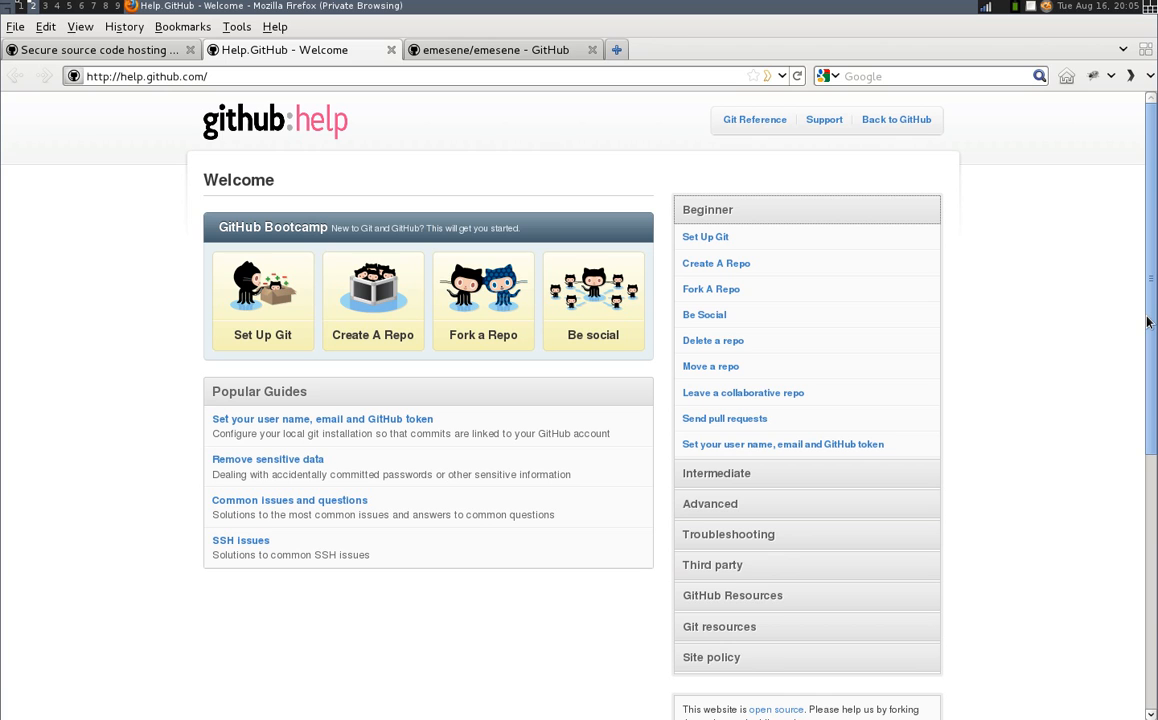
{"action": "mouse_move", "coordinate": [1097, 283]}
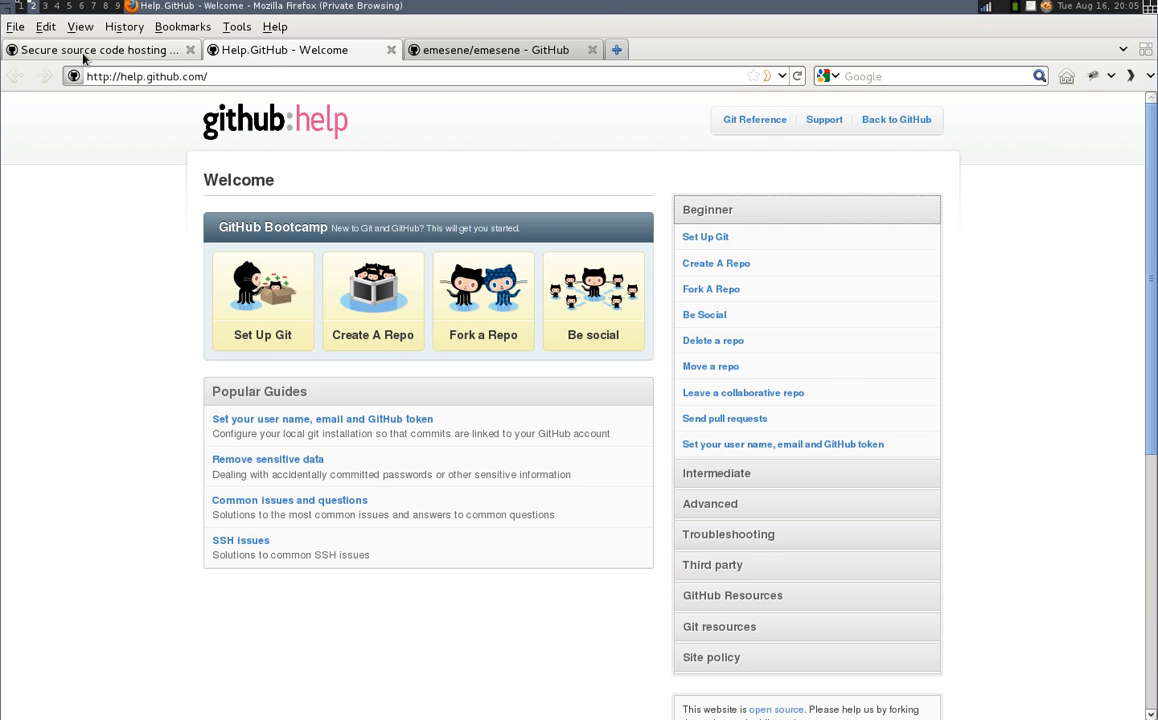
- Switch to the 'Secure source code hosting' tab showing the GitHub home page
{"action": "left_click", "coordinate": [95, 50]}
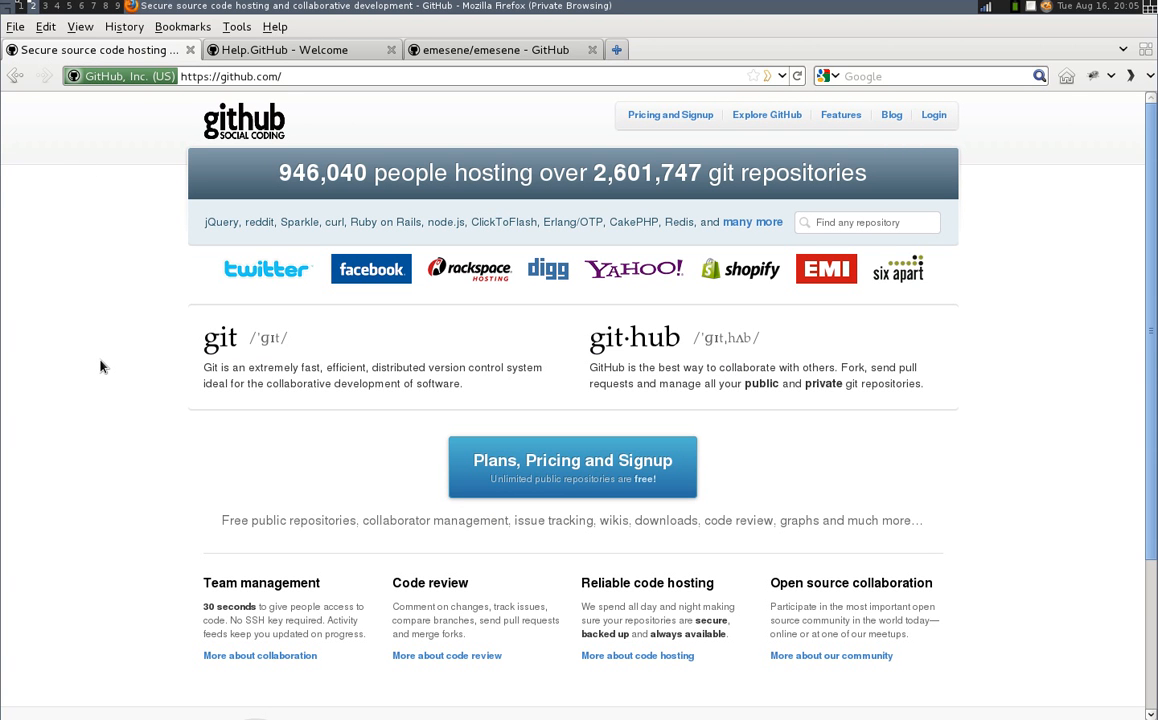
{"action": "mouse_move", "coordinate": [1092, 251]}
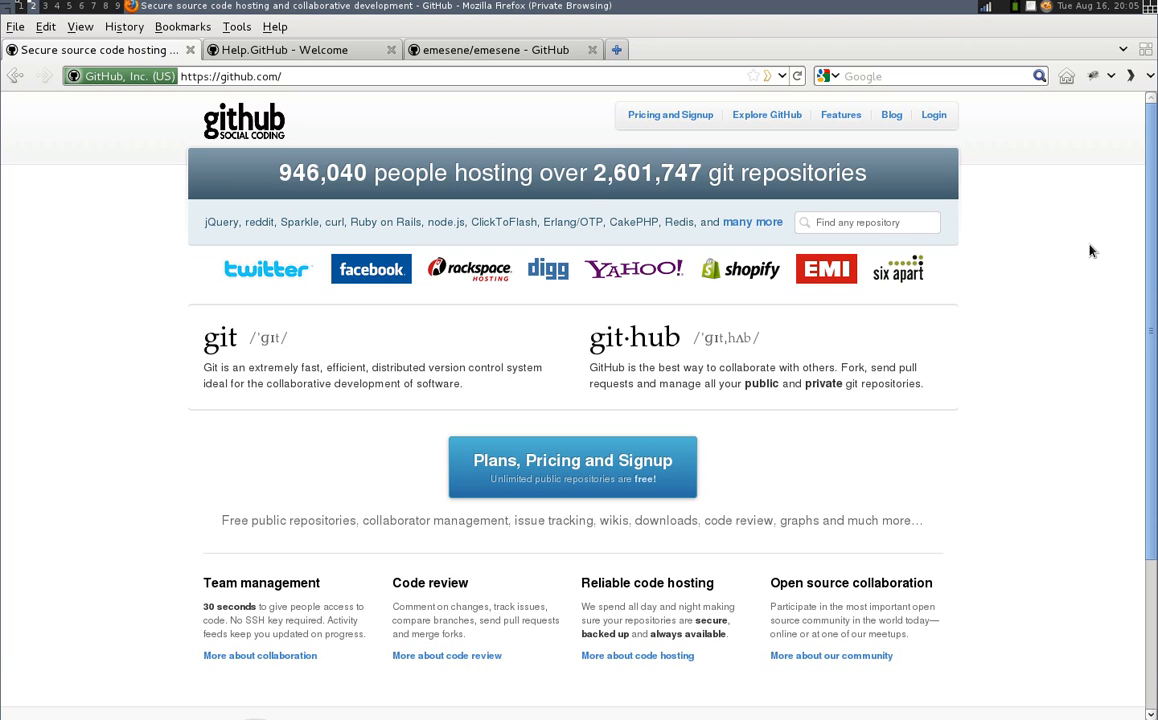
{"action": "mouse_move", "coordinate": [798, 180]}
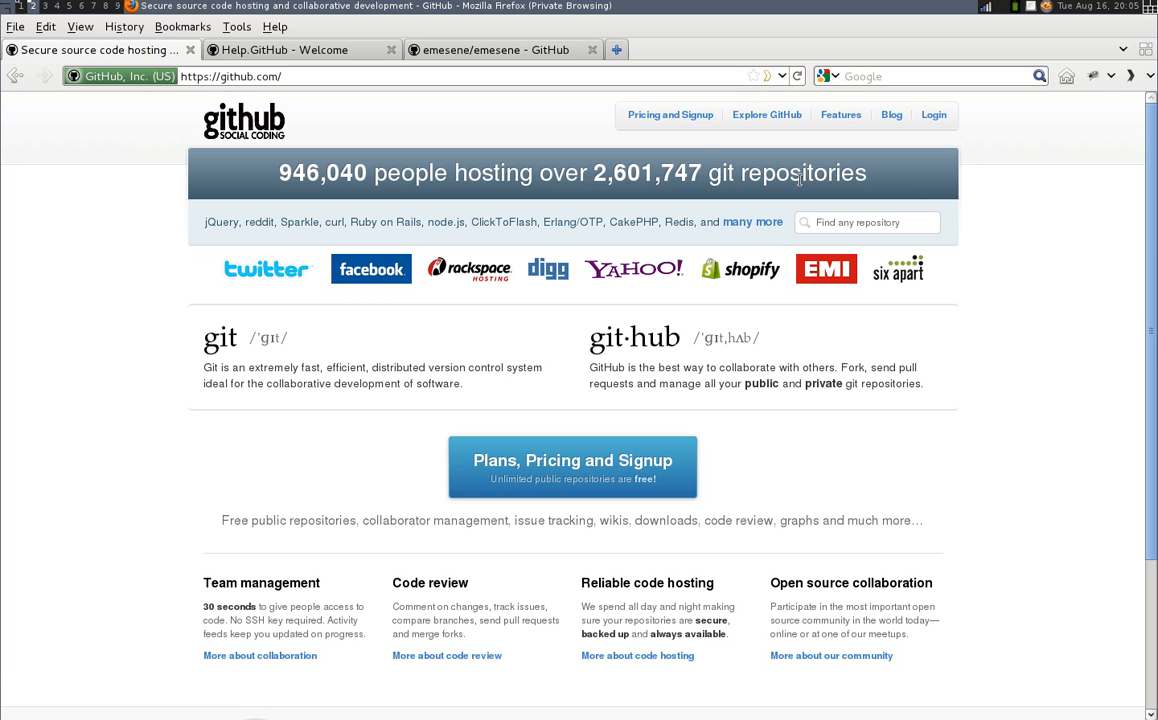
- Open the free personal account sign-up form from Plans, Pricing and Signup
{"action": "left_click", "coordinate": [670, 114]}
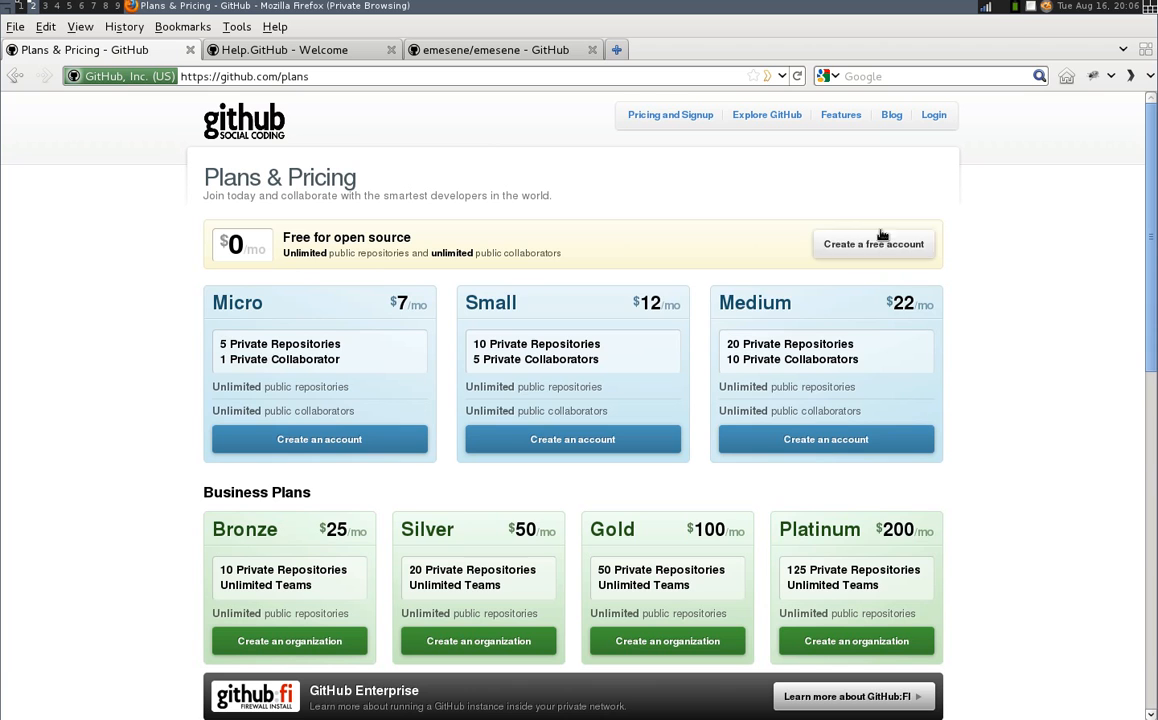
{"action": "left_click", "coordinate": [873, 244]}
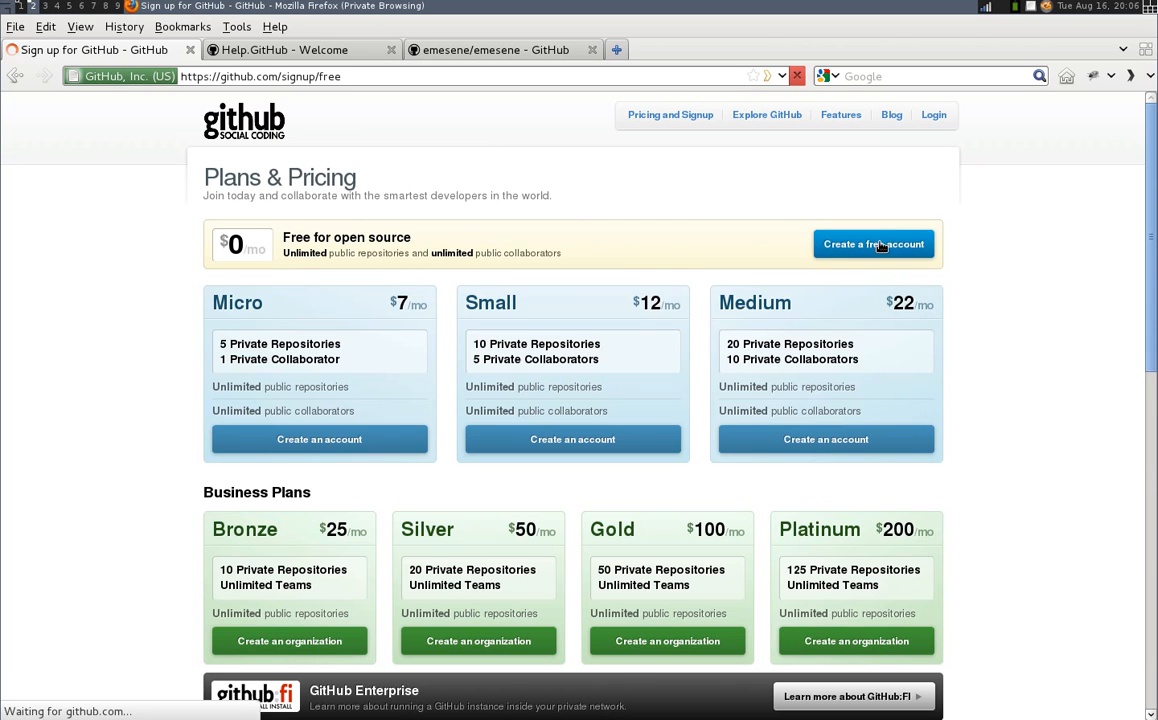
{"action": "left_click", "coordinate": [873, 243]}
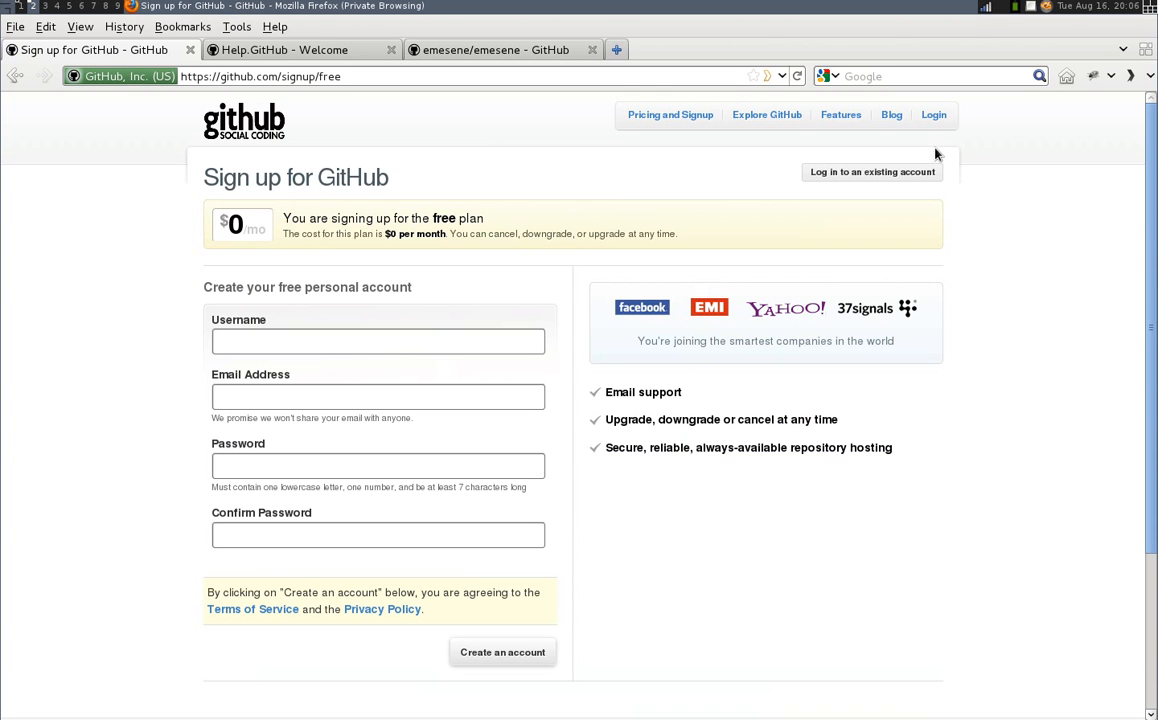
- Log in to GitHub as 'mariano' from the login page
{"action": "left_click", "coordinate": [871, 171]}
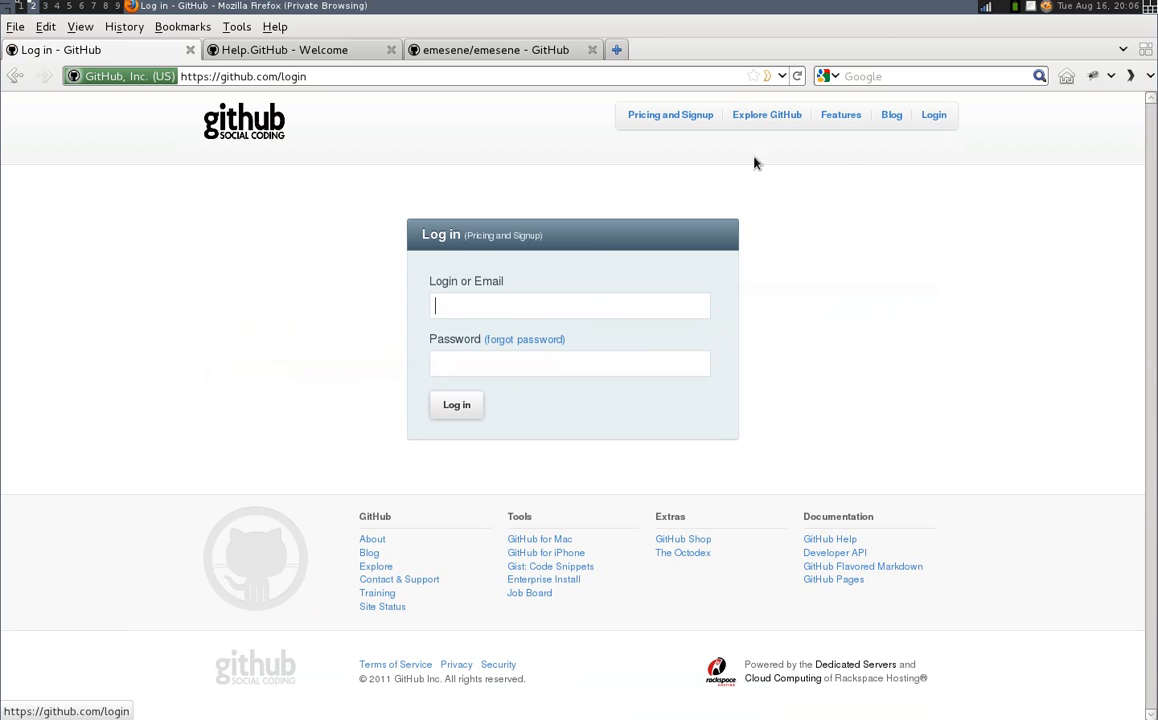
{"action": "type", "text": "marianoguerra"}
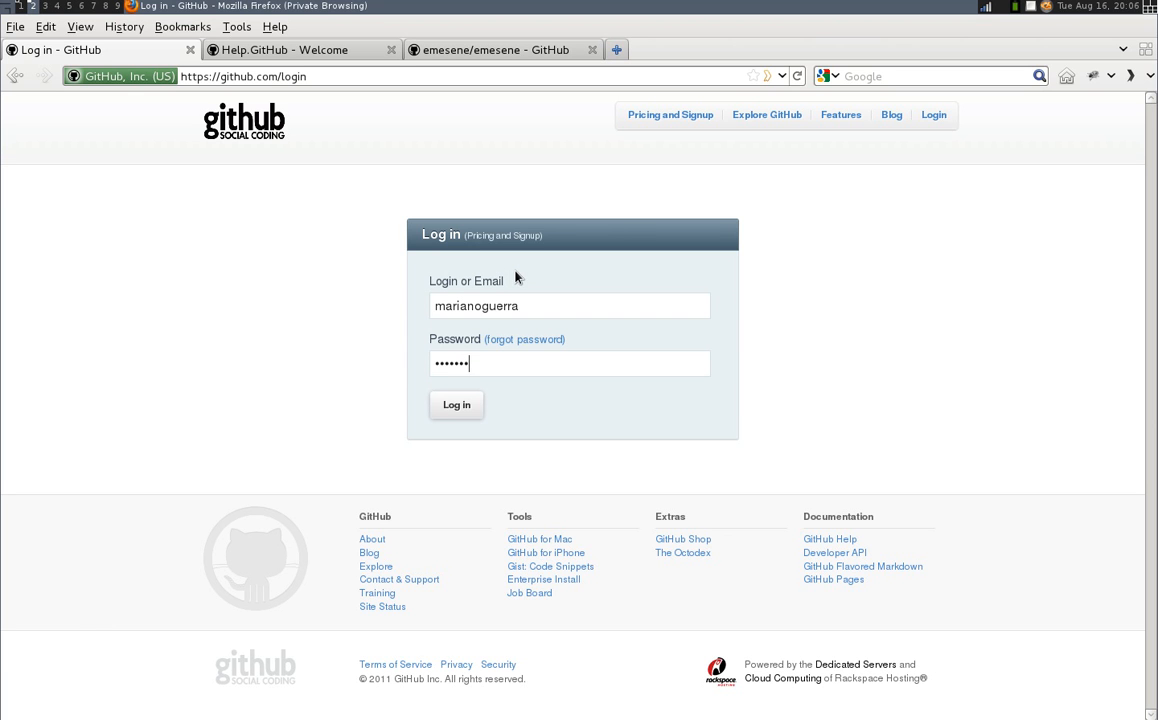
{"action": "left_click", "coordinate": [456, 404]}
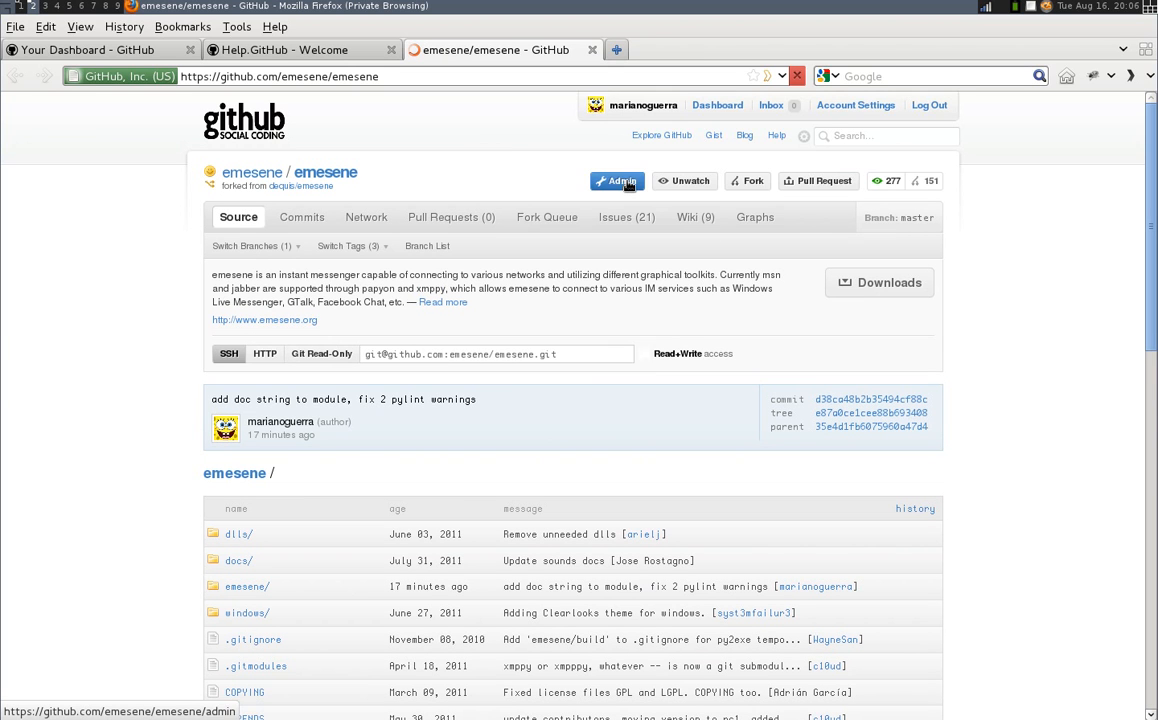
{"action": "mouse_move", "coordinate": [747, 181]}
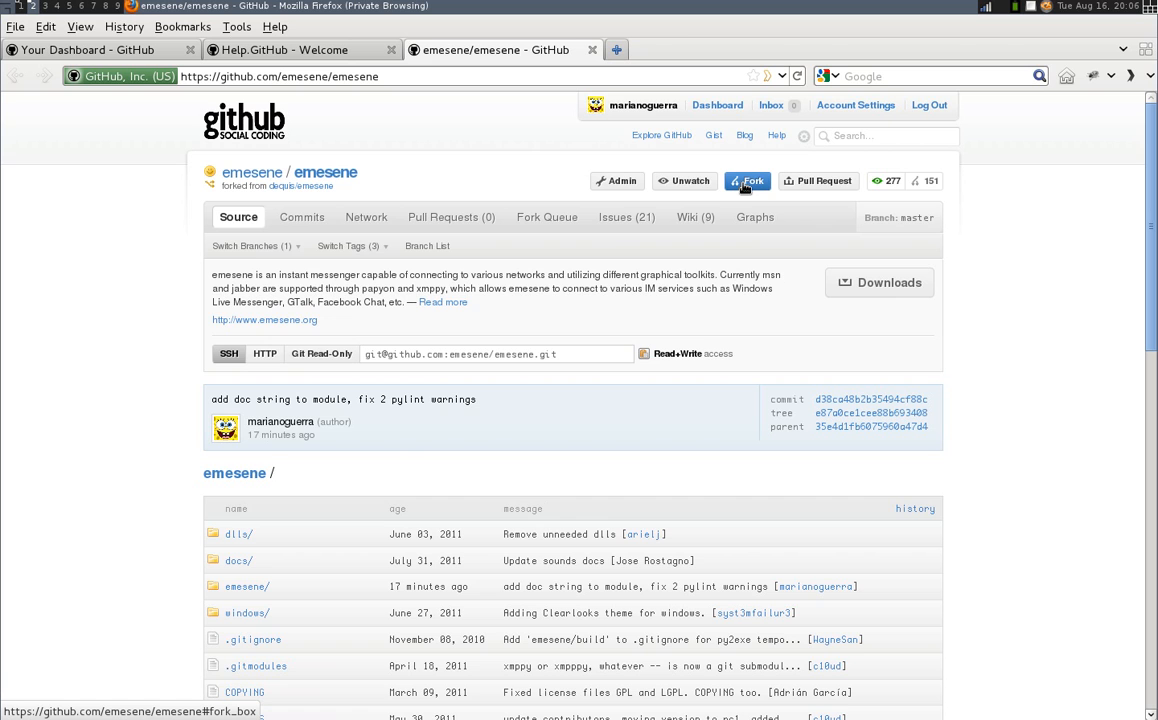
- Fork emesene/emesene into the personal account via the Fork popup
{"action": "left_click", "coordinate": [748, 181]}
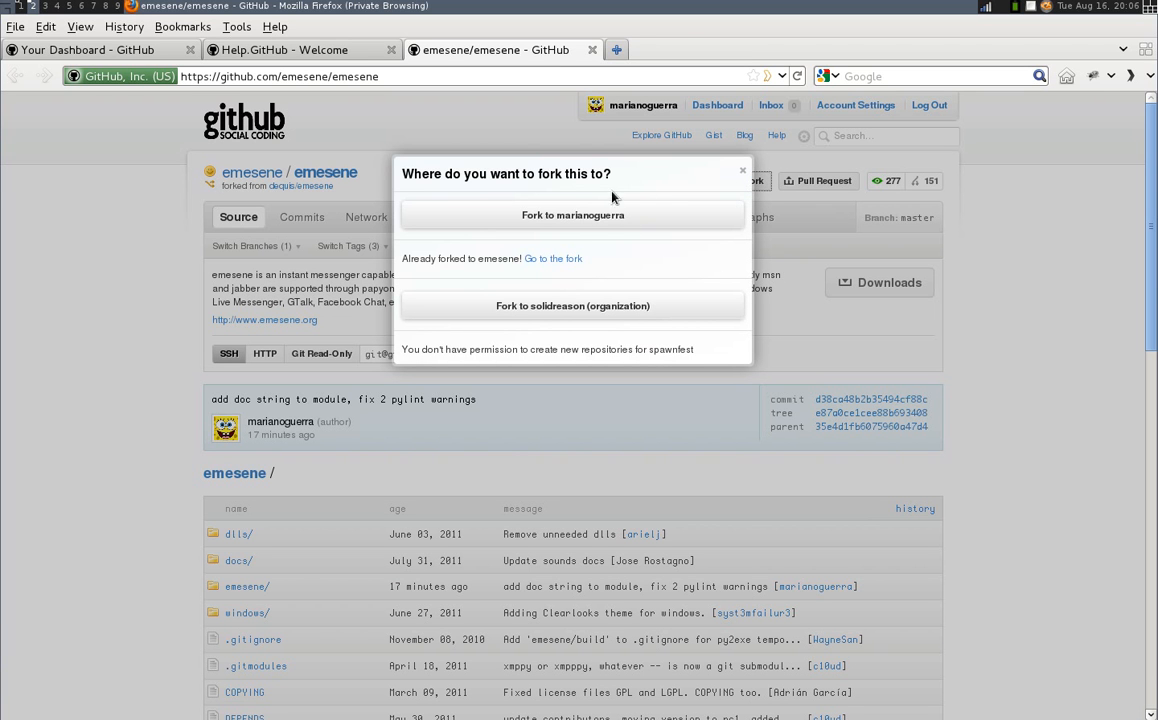
{"action": "mouse_move", "coordinate": [572, 215]}
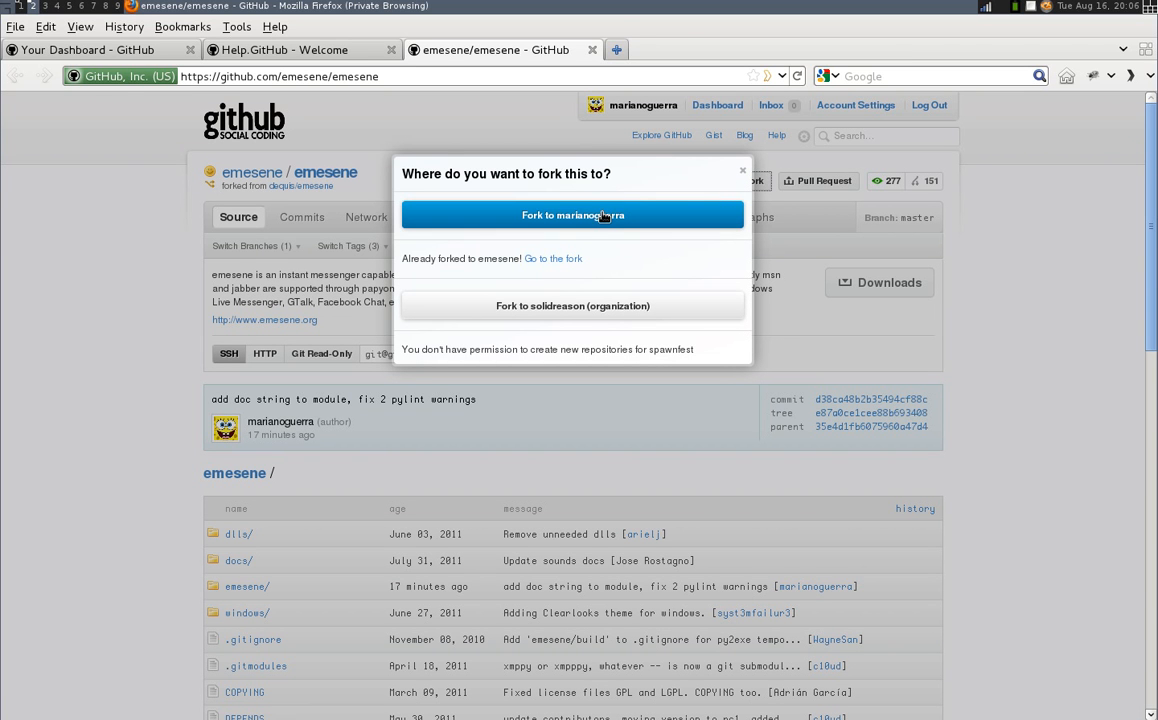
{"action": "left_click", "coordinate": [572, 214]}
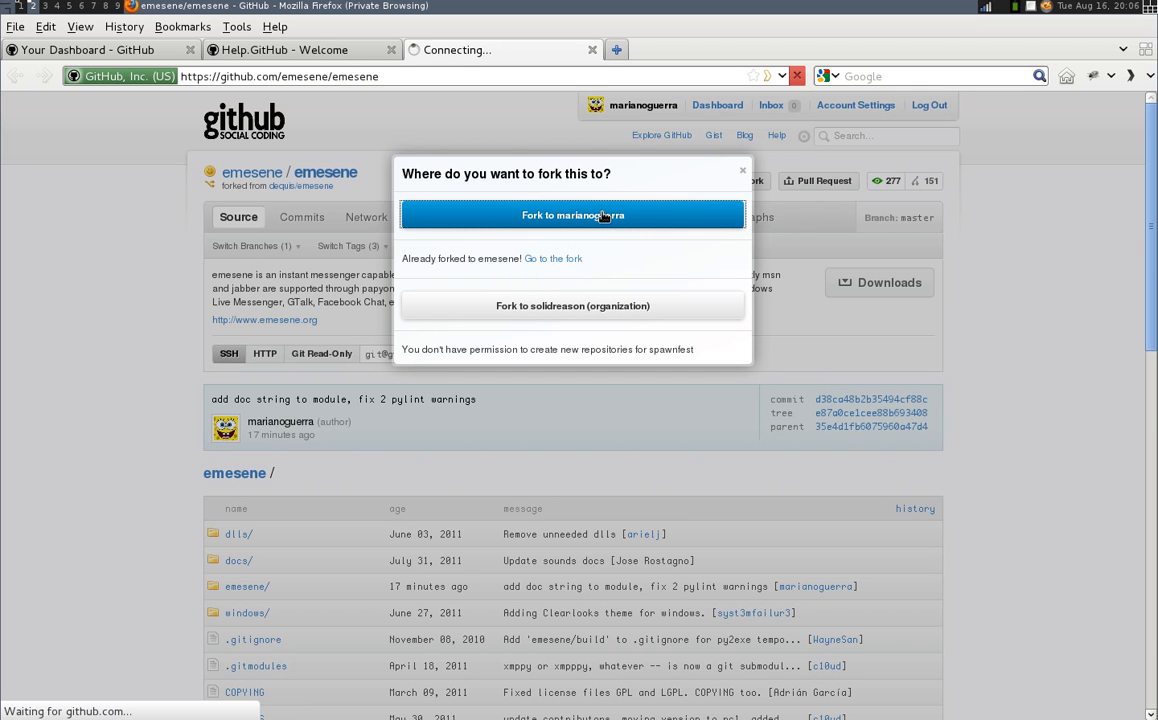
{"action": "left_click", "coordinate": [572, 215]}
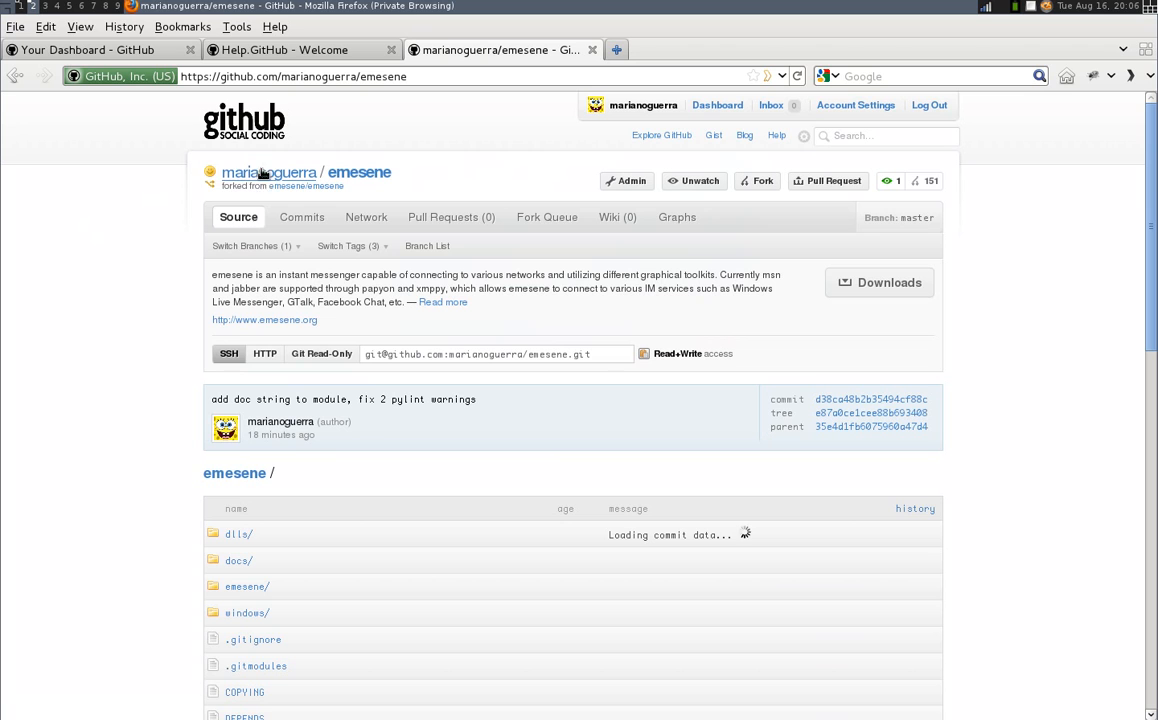
{"action": "mouse_move", "coordinate": [237, 158]}
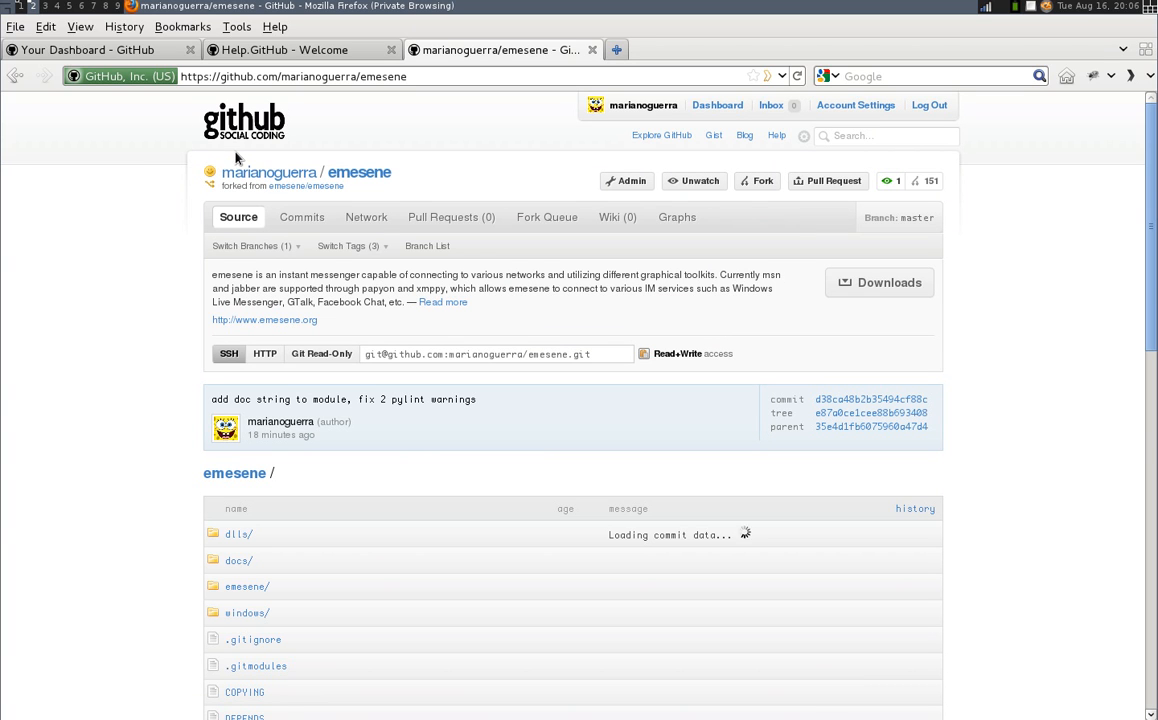
{"action": "mouse_move", "coordinate": [156, 181]}
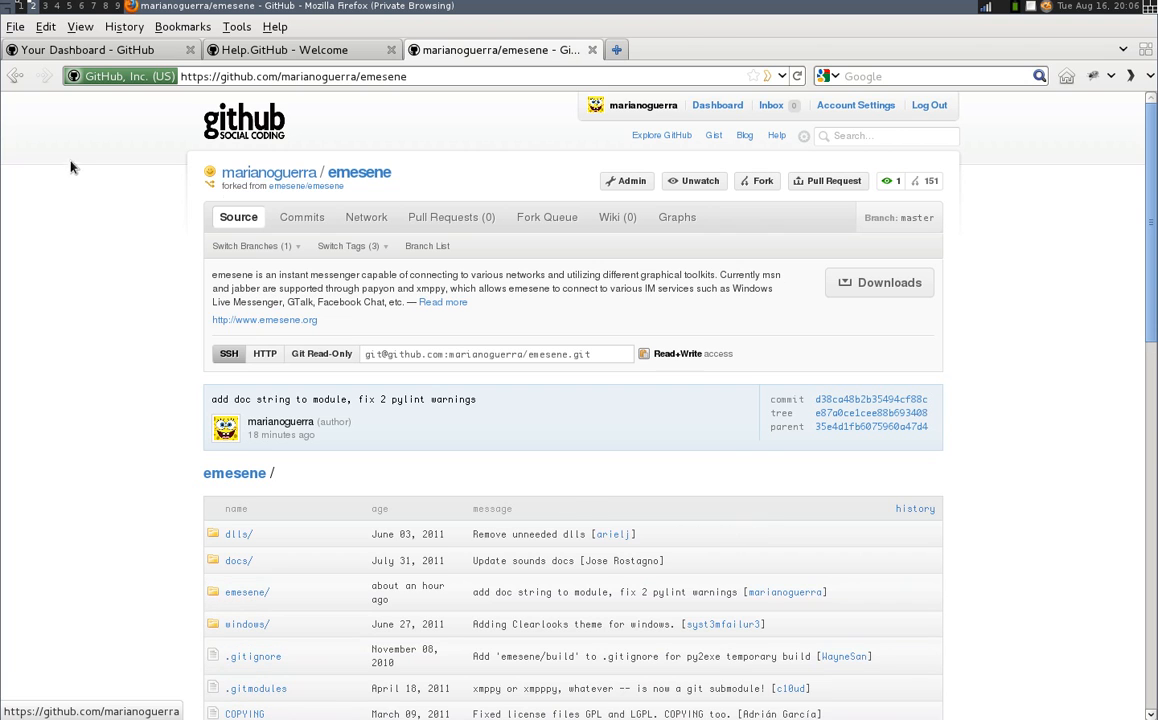
{"action": "mouse_move", "coordinate": [113, 217]}
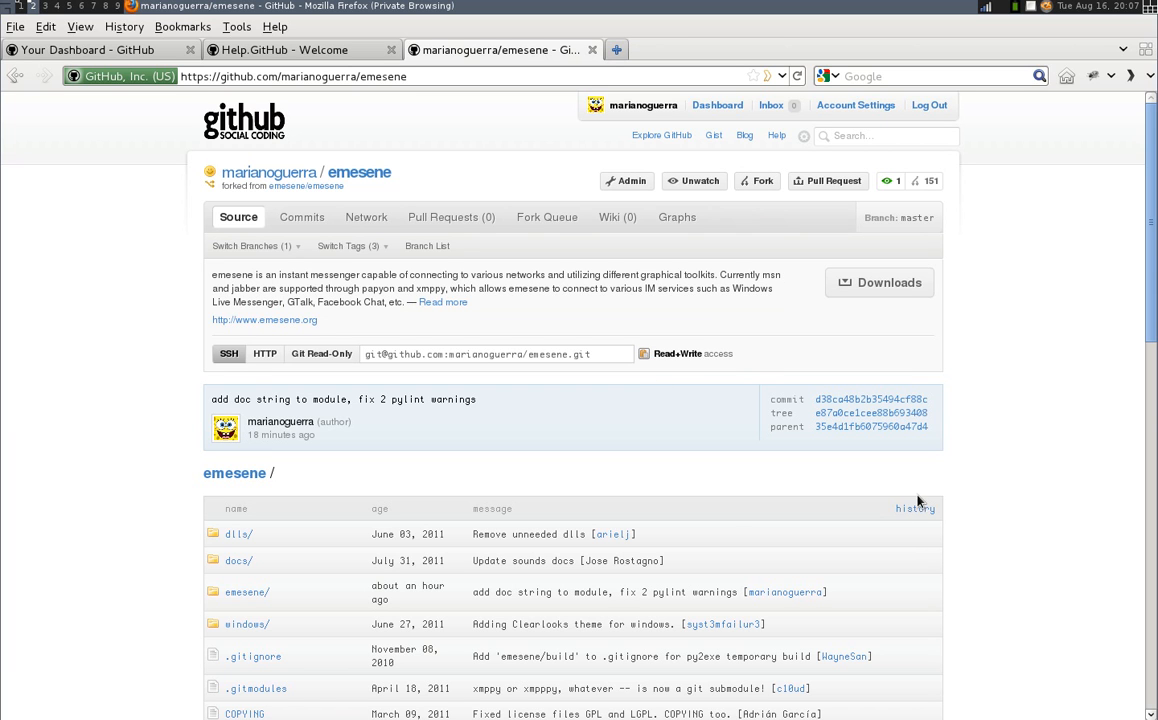
{"action": "left_click", "coordinate": [915, 508]}
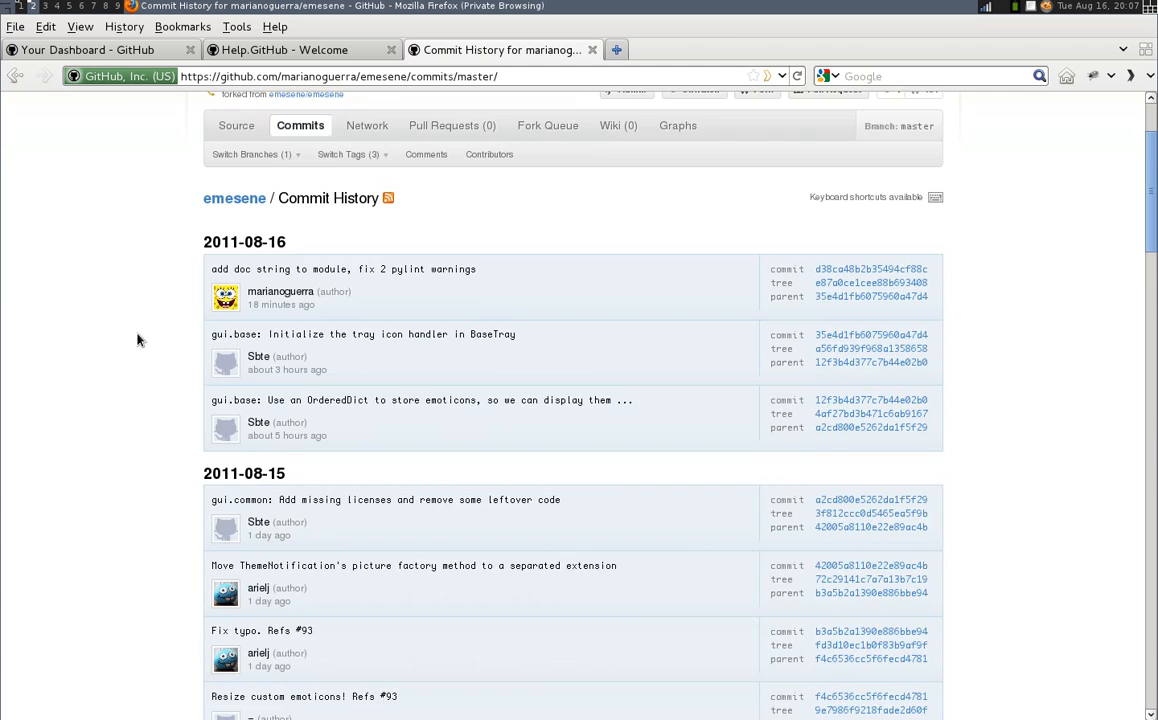
{"action": "scroll", "scroll_direction": "up", "scroll_amount": 3}
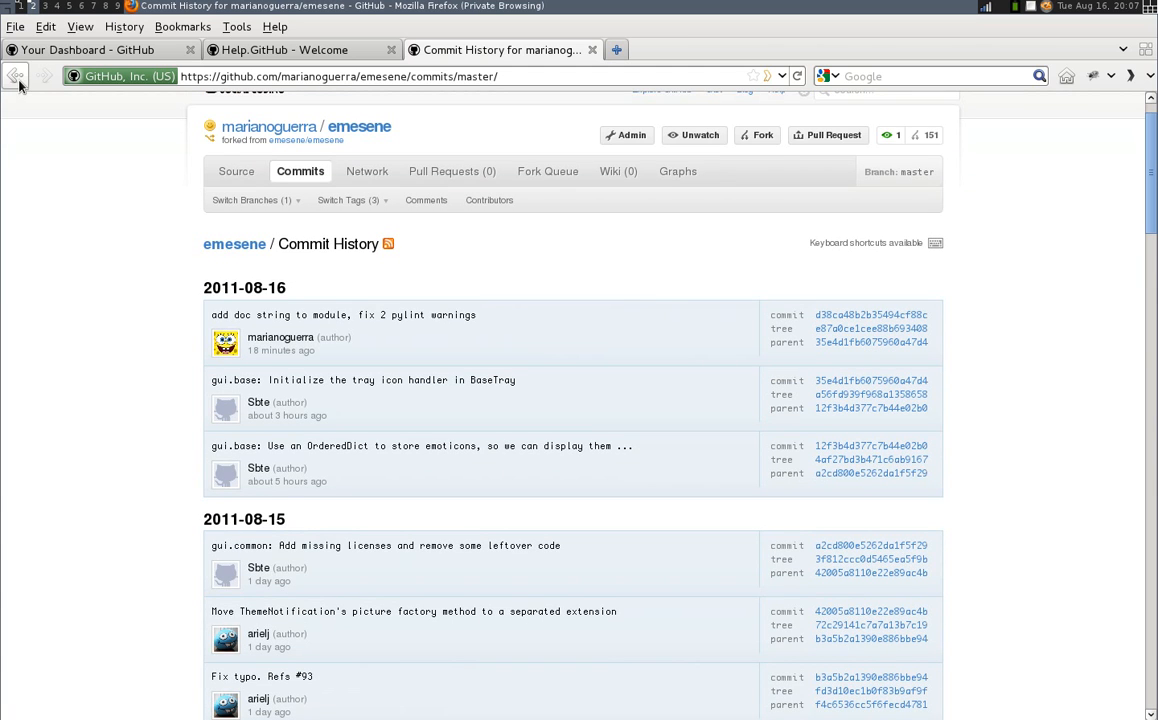
{"action": "left_click", "coordinate": [15, 76]}
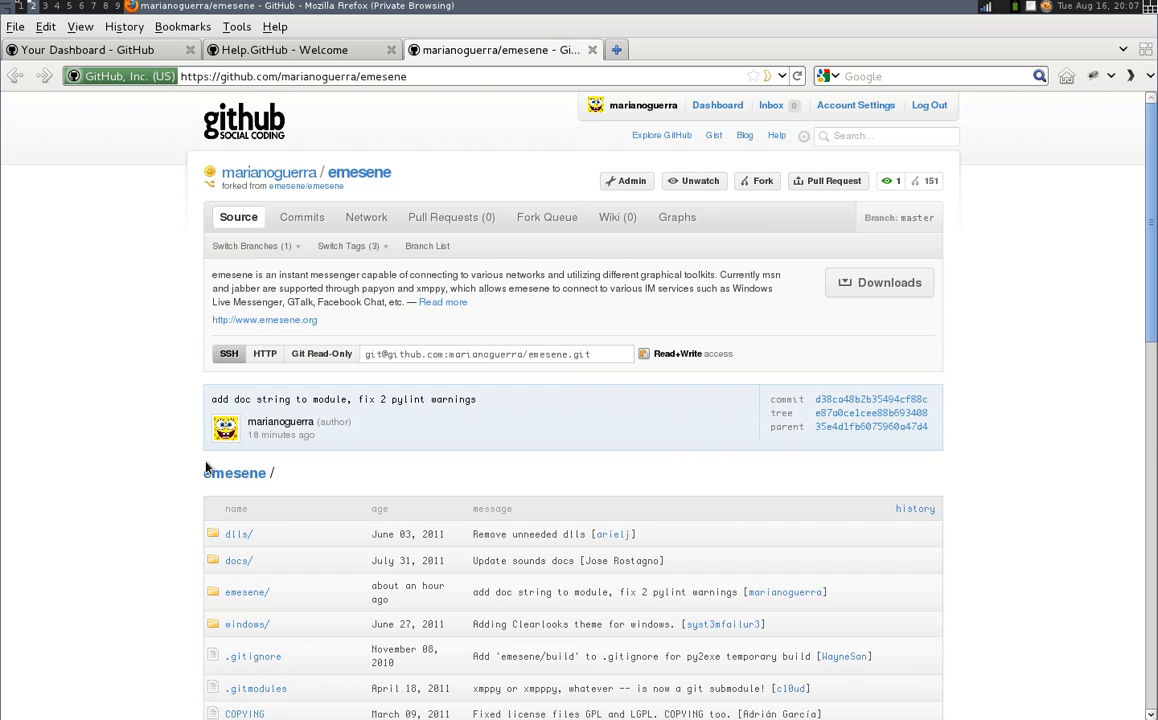
{"action": "mouse_move", "coordinate": [197, 425]}
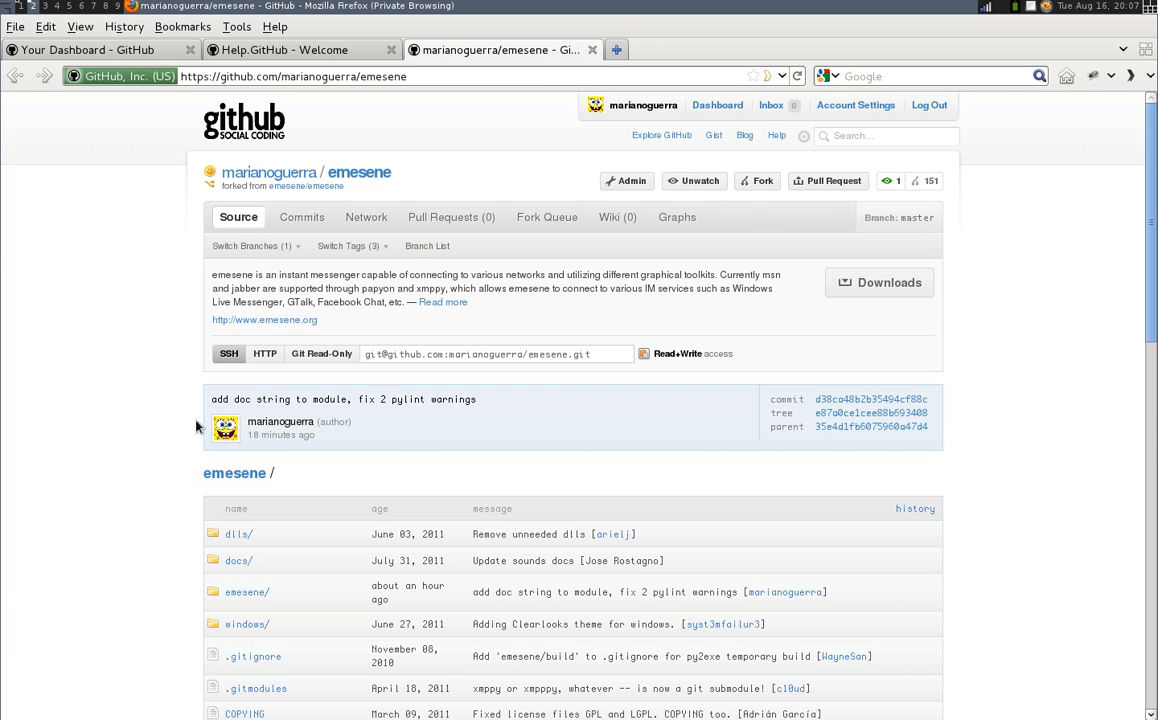
{"action": "mouse_move", "coordinate": [295, 50]}
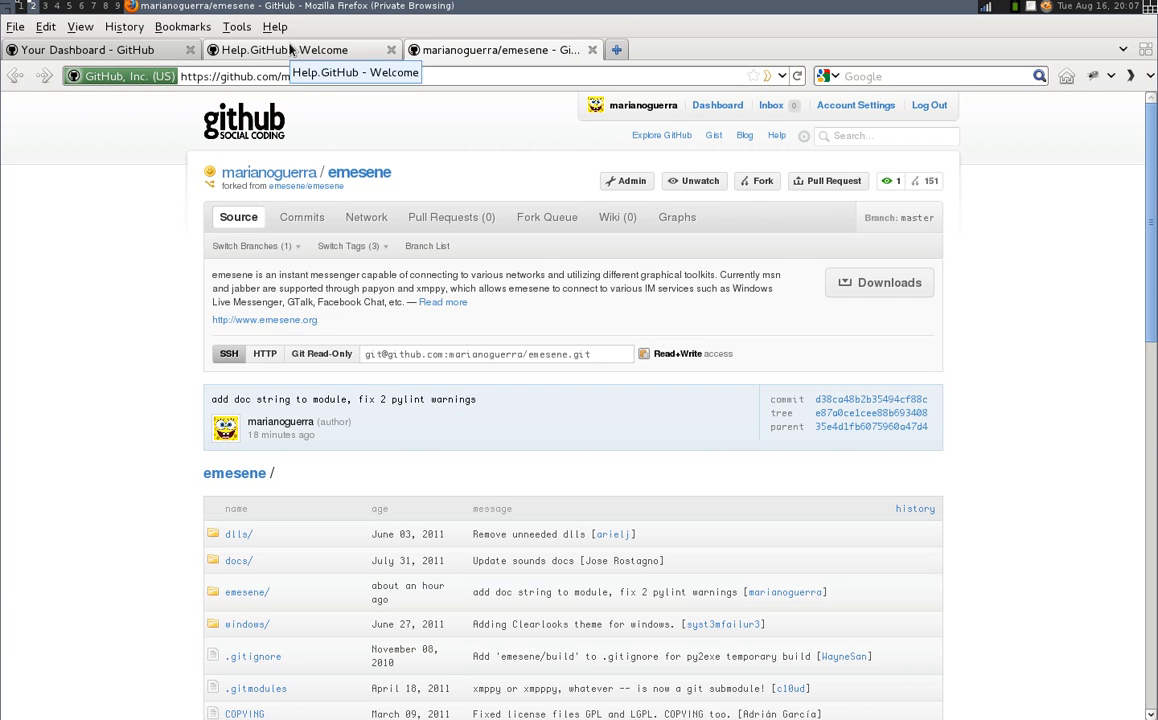
{"action": "left_click", "coordinate": [300, 49]}
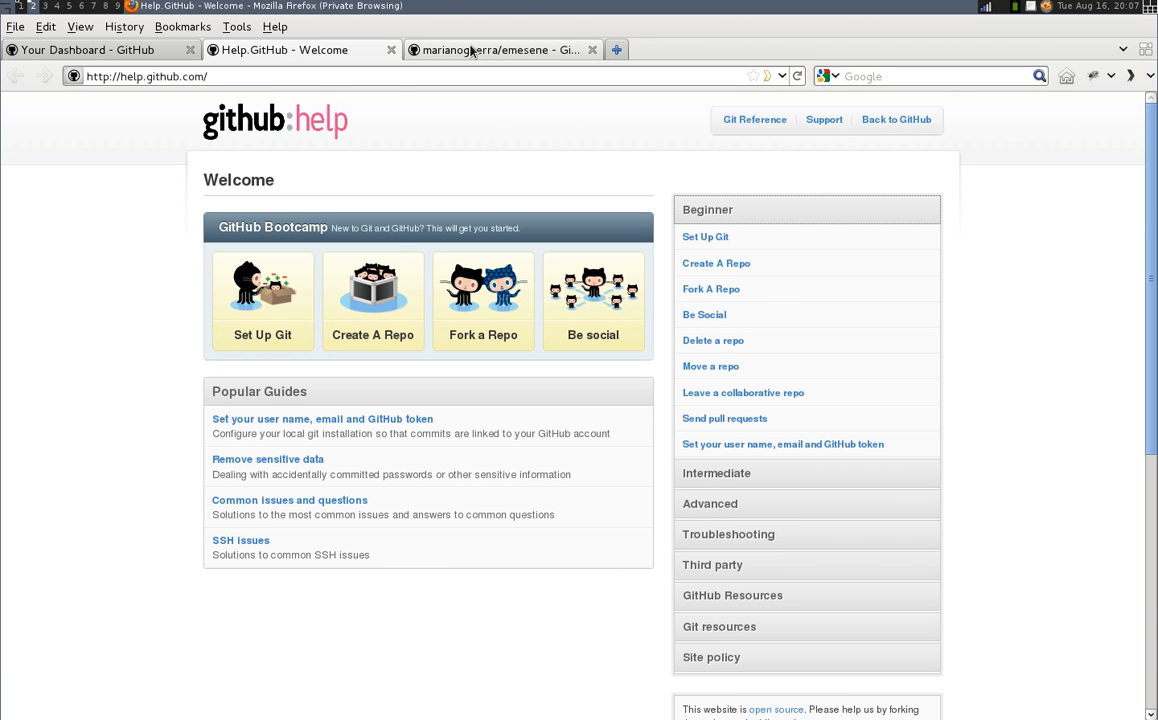
{"action": "left_click", "coordinate": [497, 50]}
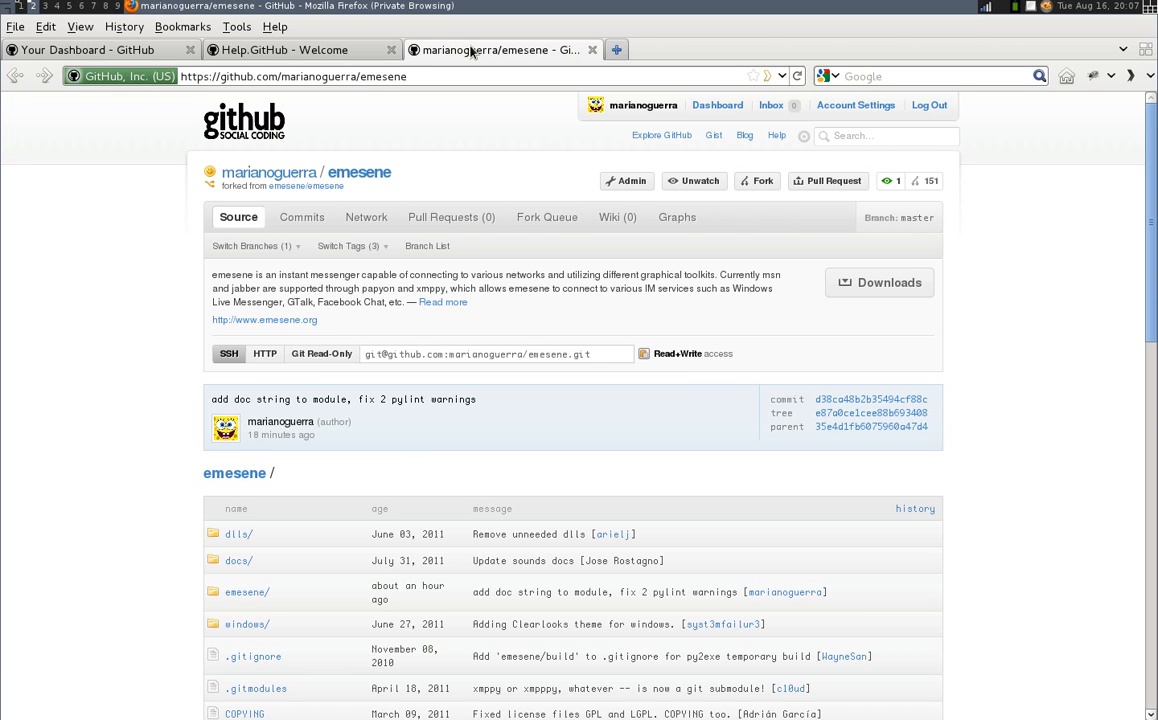
{"action": "left_click", "coordinate": [280, 50]}
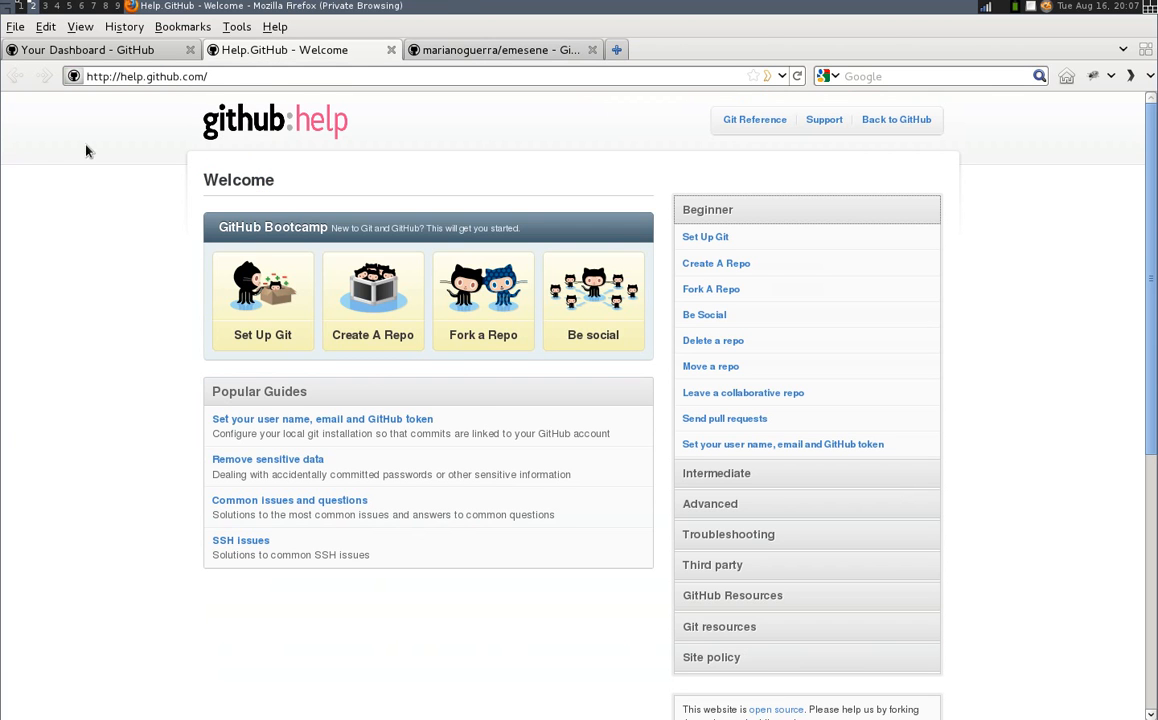
{"action": "mouse_move", "coordinate": [68, 225]}
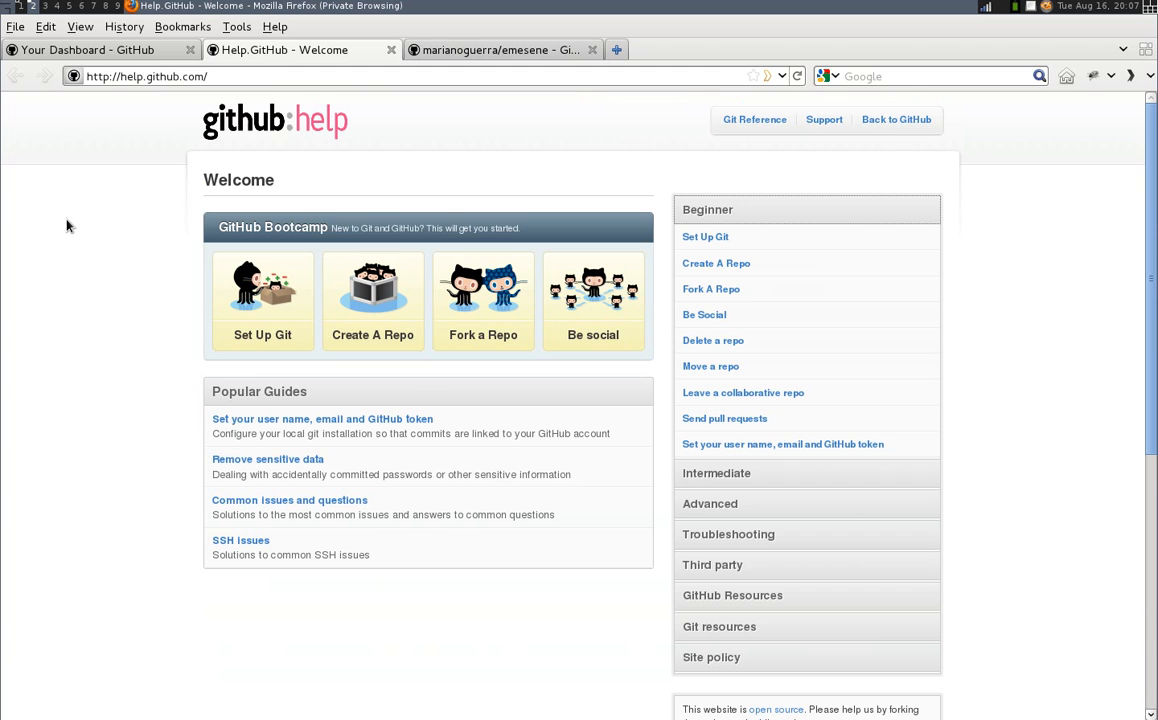
{"action": "mouse_move", "coordinate": [715, 262]}
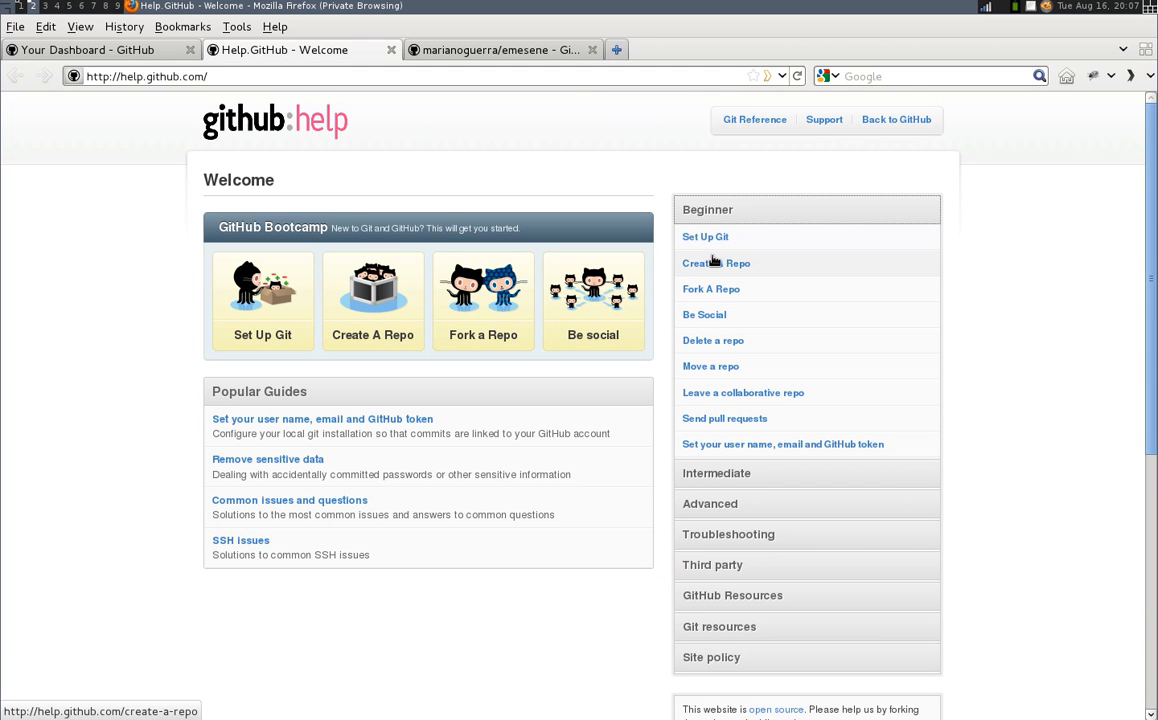
{"action": "left_click", "coordinate": [705, 237]}
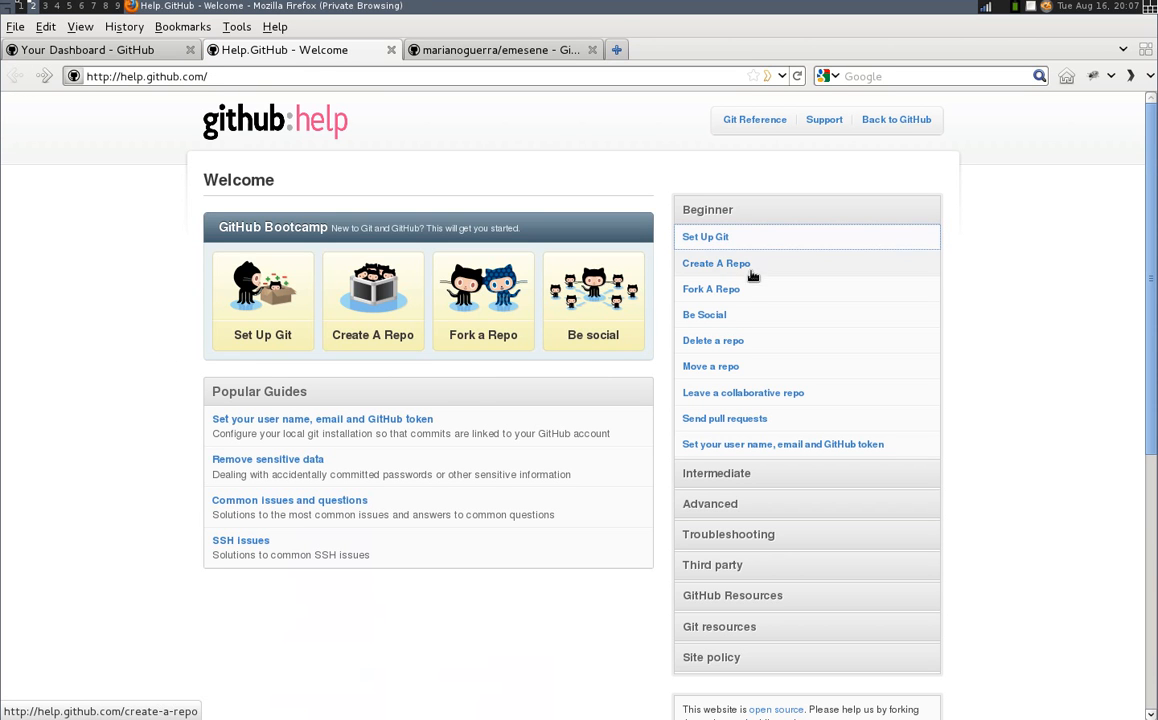
{"action": "mouse_move", "coordinate": [711, 289]}
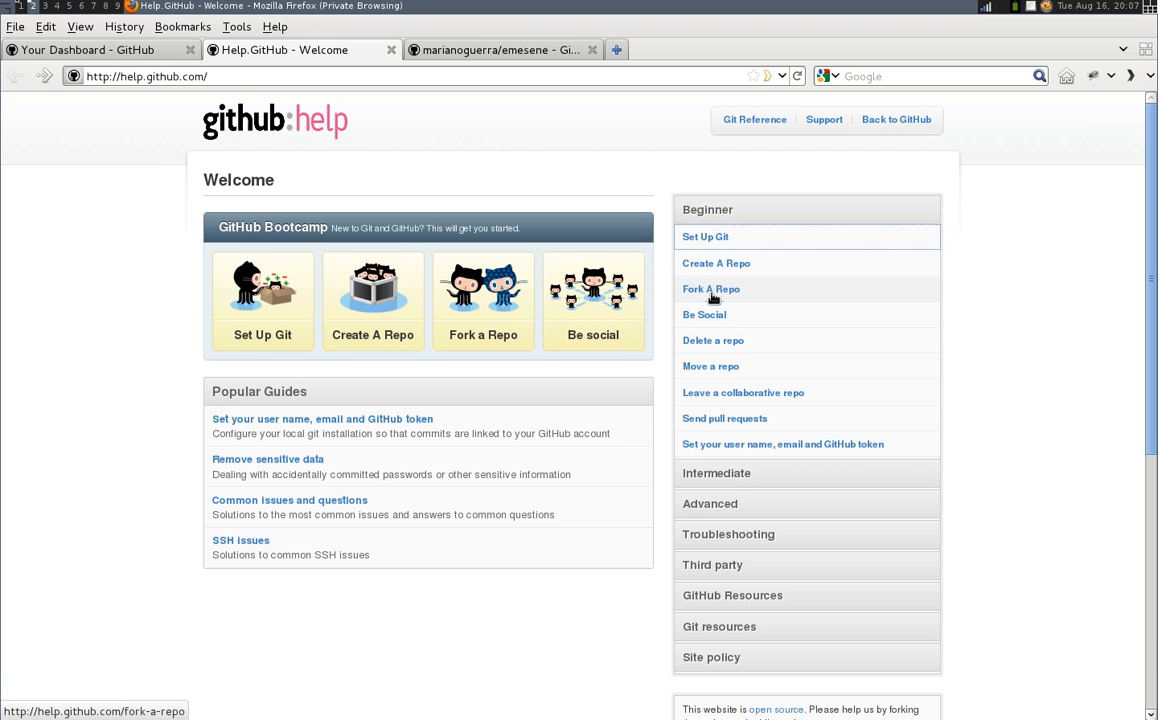
{"action": "left_click", "coordinate": [711, 289]}
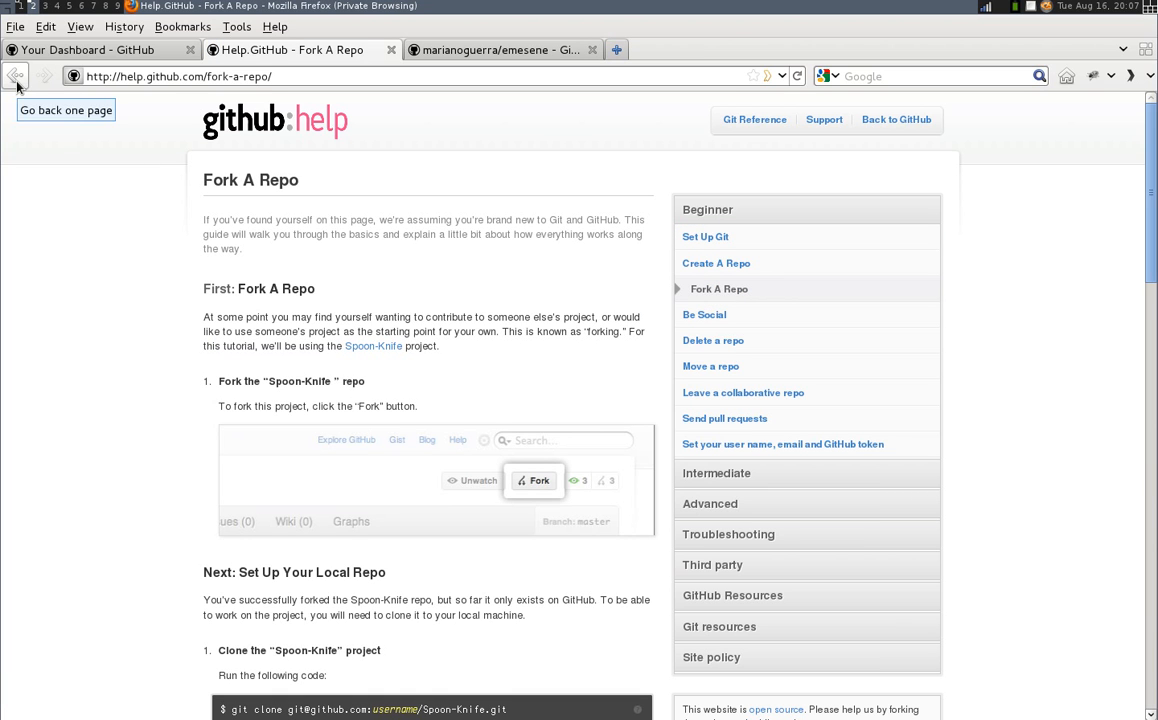
{"action": "mouse_move", "coordinate": [53, 285]}
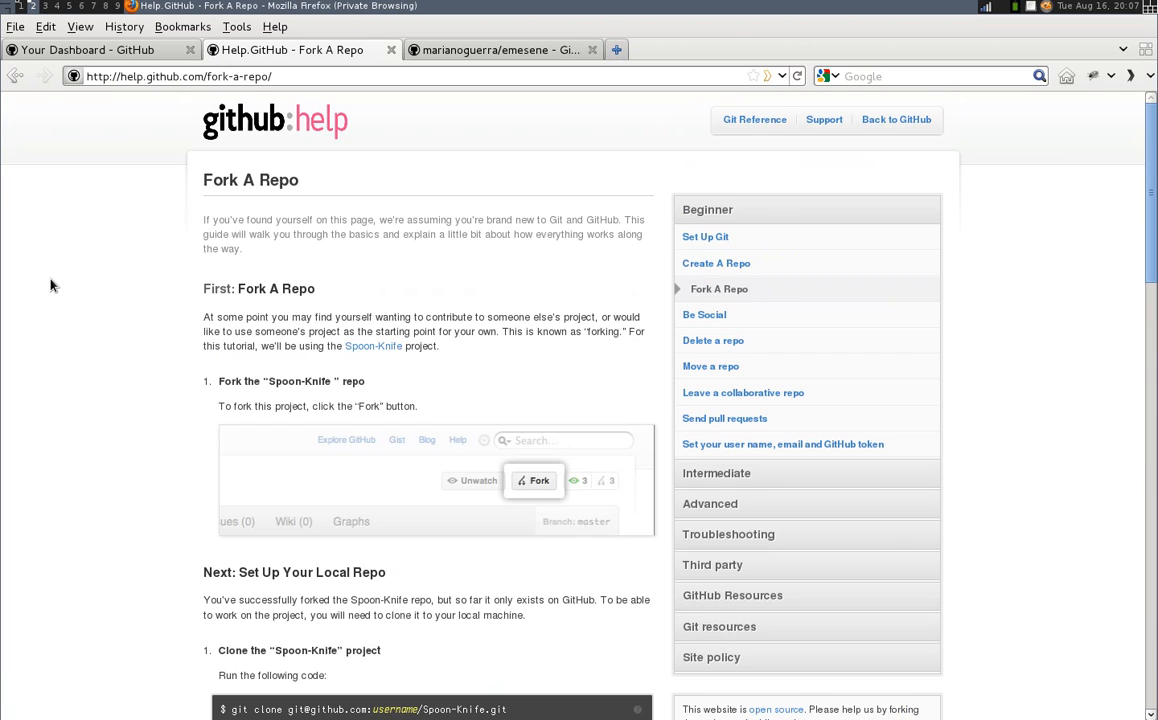
{"action": "left_click", "coordinate": [15, 76]}
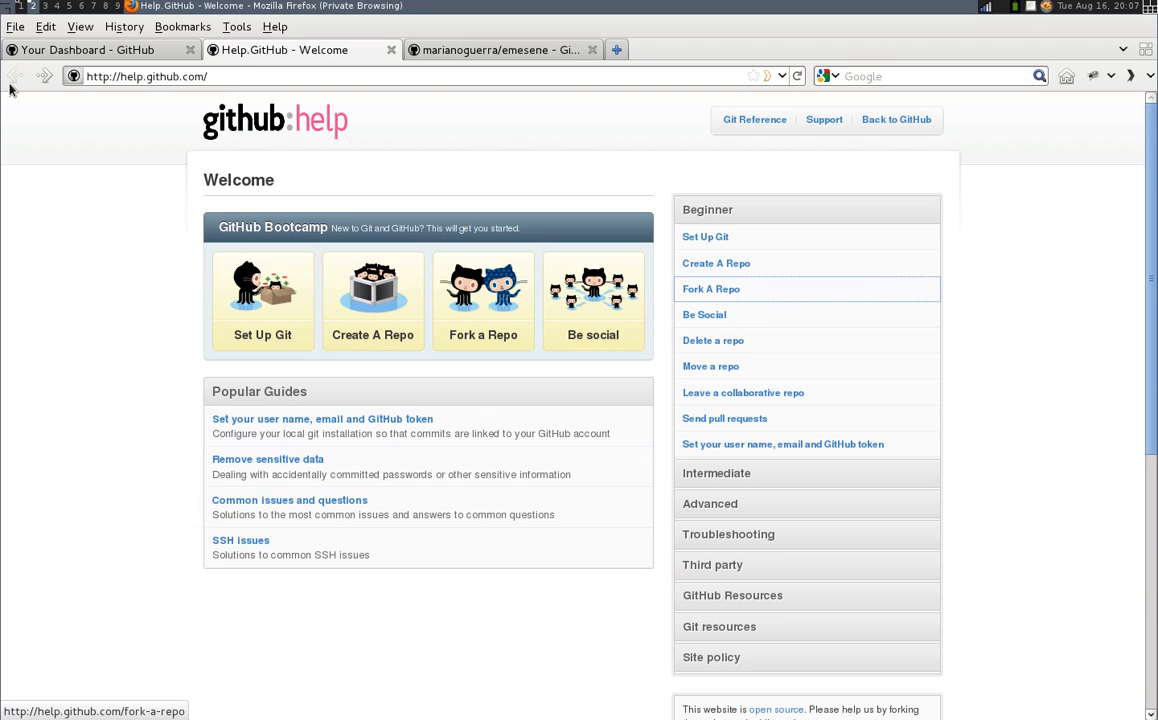
{"action": "mouse_move", "coordinate": [30, 350]}
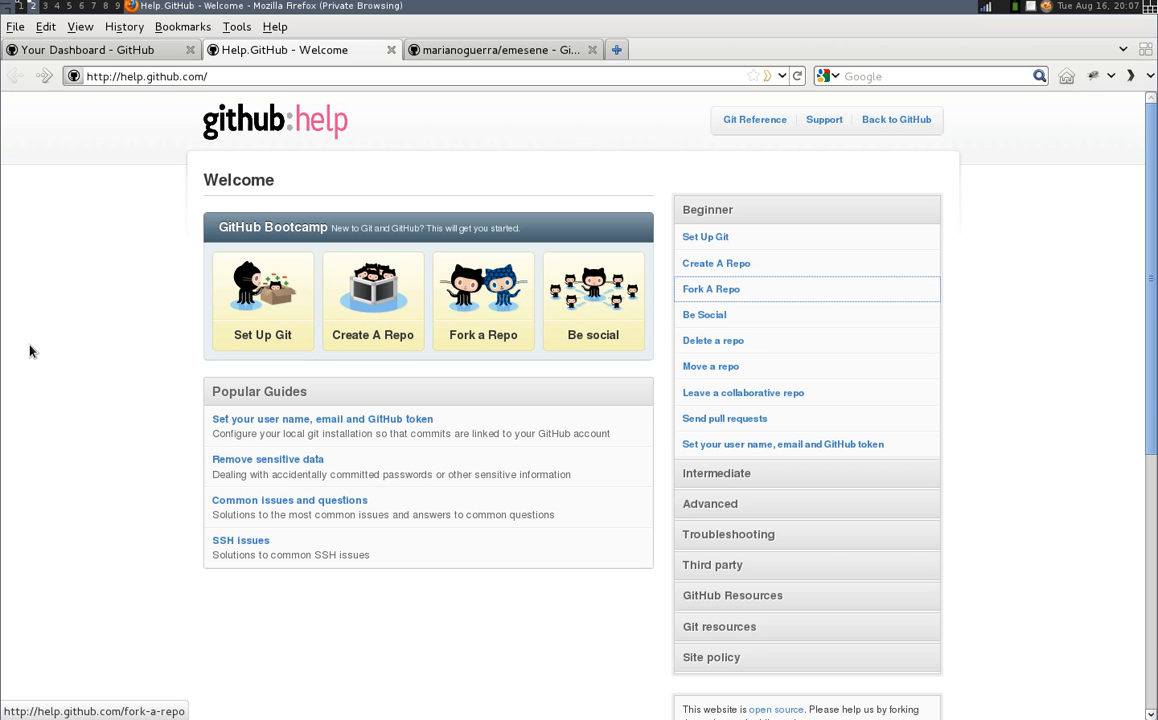
{"action": "mouse_move", "coordinate": [517, 69]}
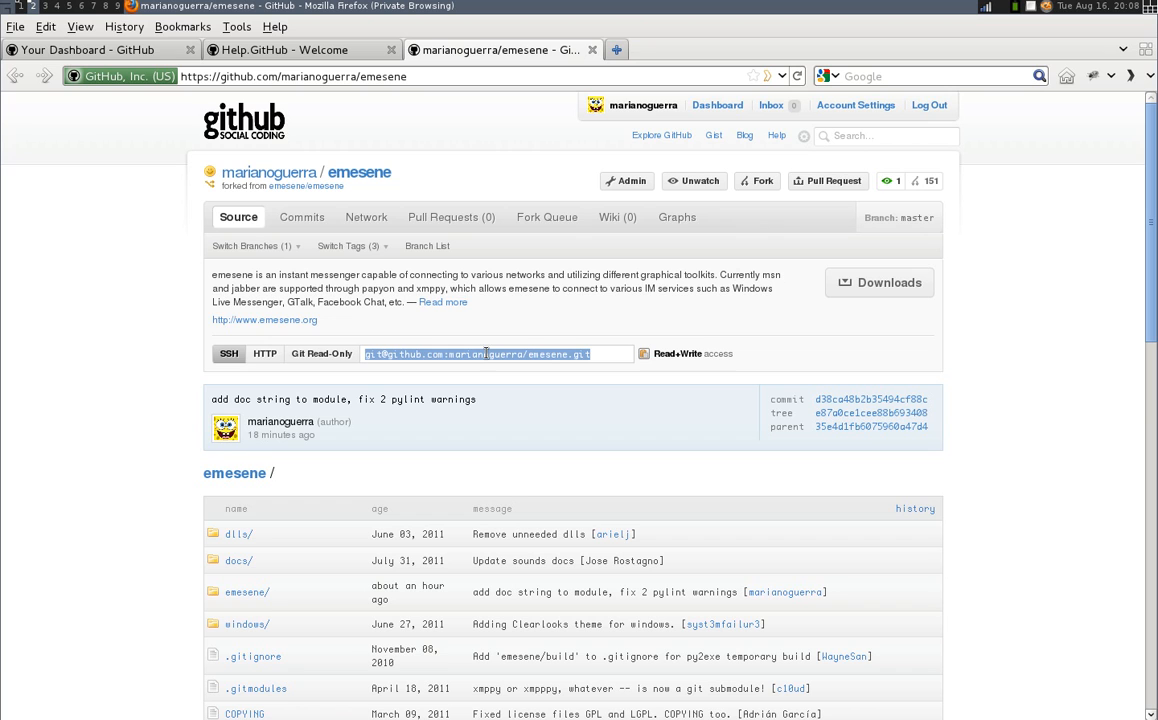
{"action": "mouse_move", "coordinate": [90, 316]}
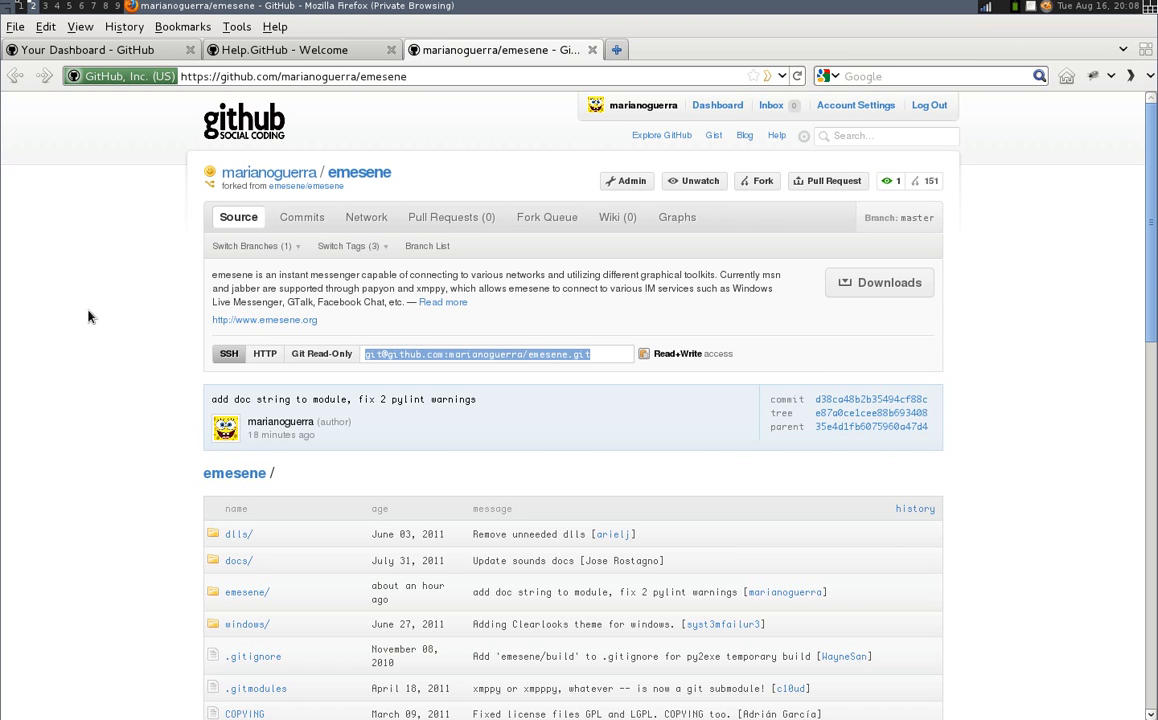
- Scroll through the marianoguerra/emesene repository page's file listing and back up
{"action": "scroll", "scroll_direction": "down", "scroll_amount": 3}
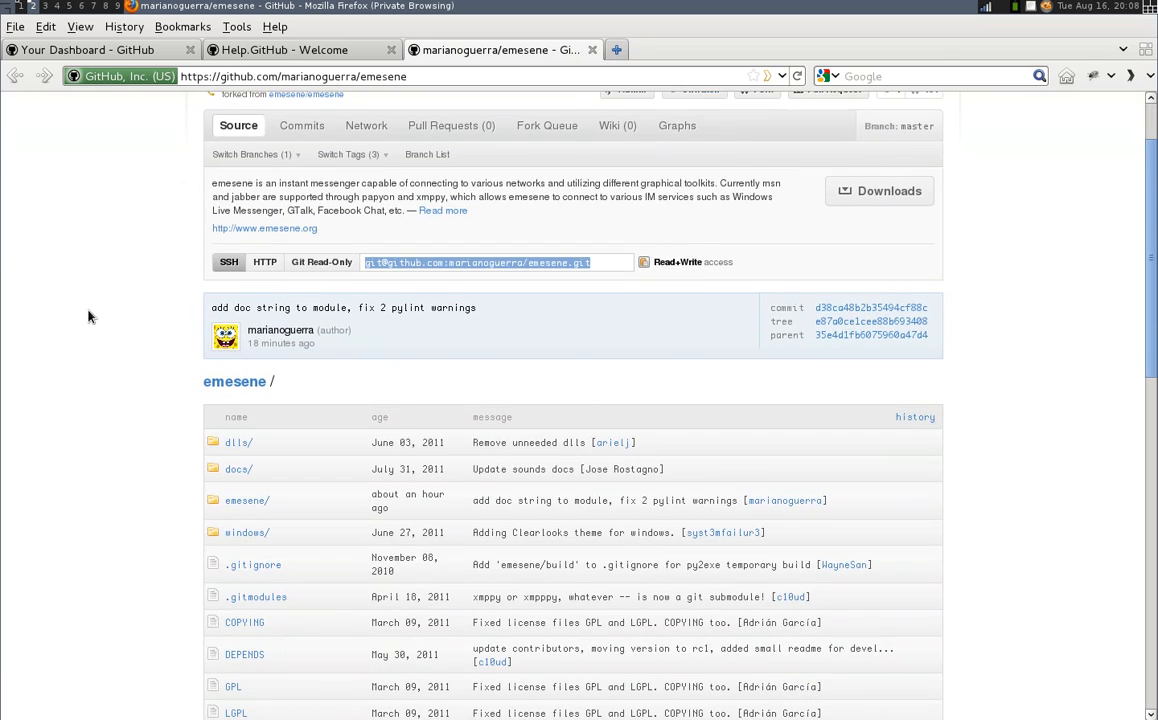
{"action": "scroll", "scroll_direction": "up", "scroll_amount": 3}
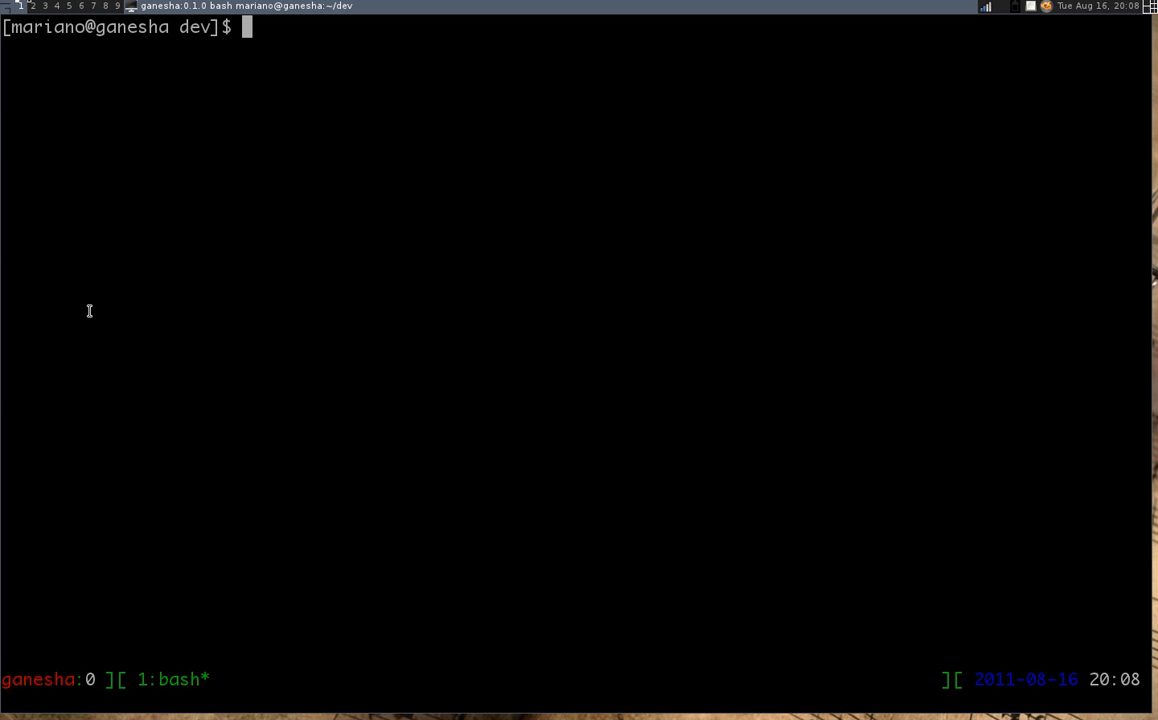
- Type 'sudo yum install git', 'sudo apt-get install git' and 'sudo brew install git', clearing each without running
{"action": "type", "text": "sudo"}
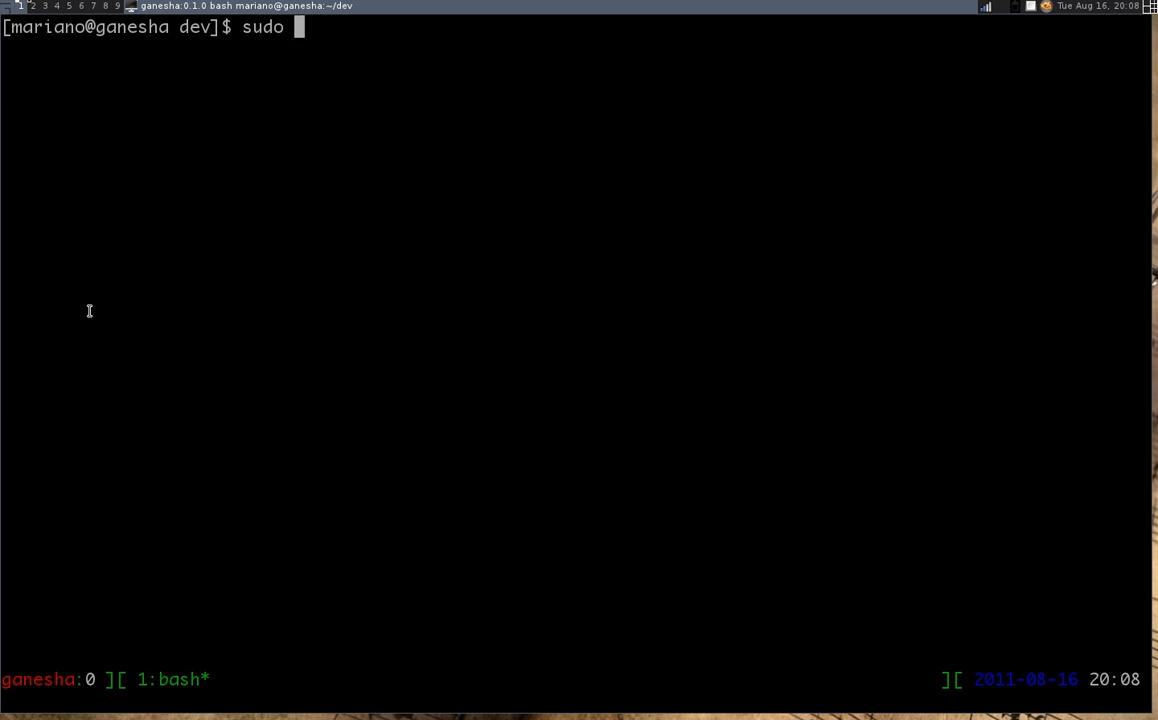
{"action": "type", "text": "yum in"}
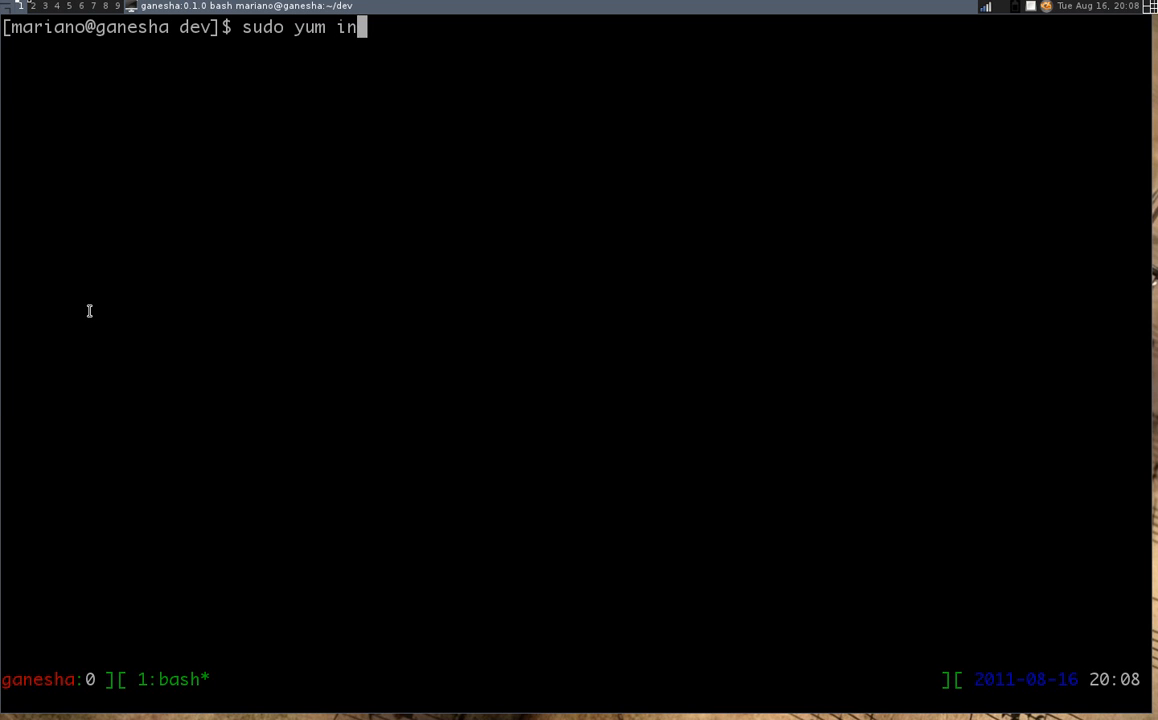
{"action": "type", "text": "tall git"}
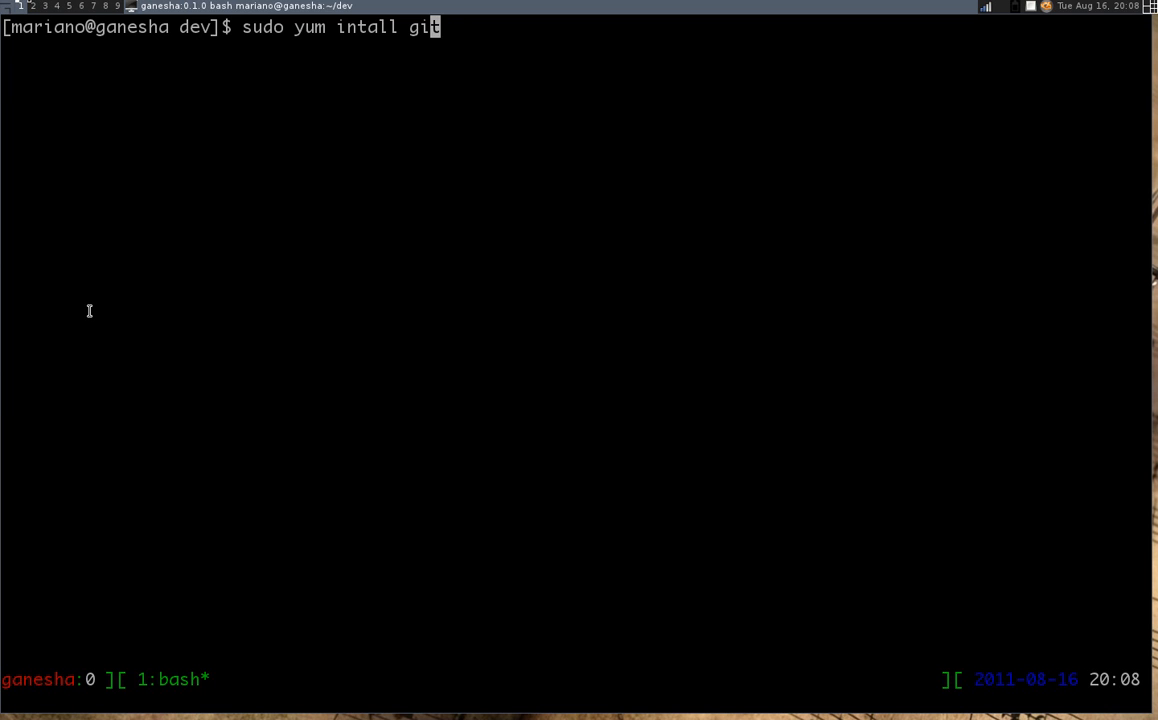
{"action": "type", "text": "s"}
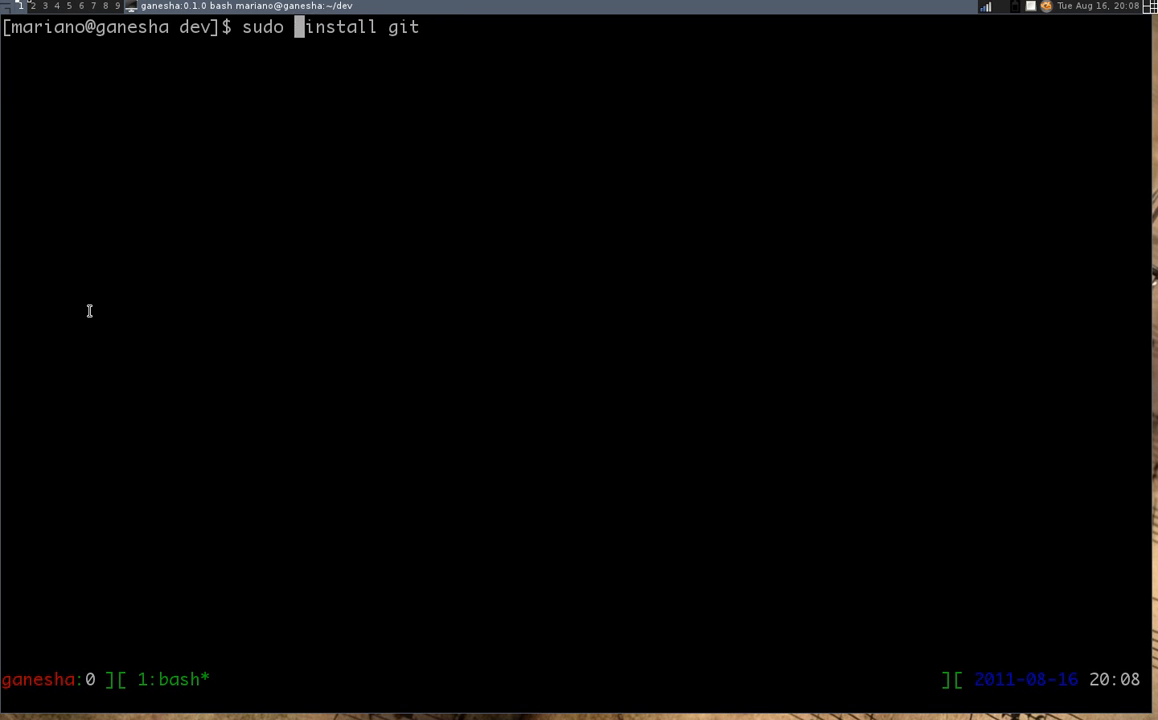
{"action": "type", "text": "apt0"}
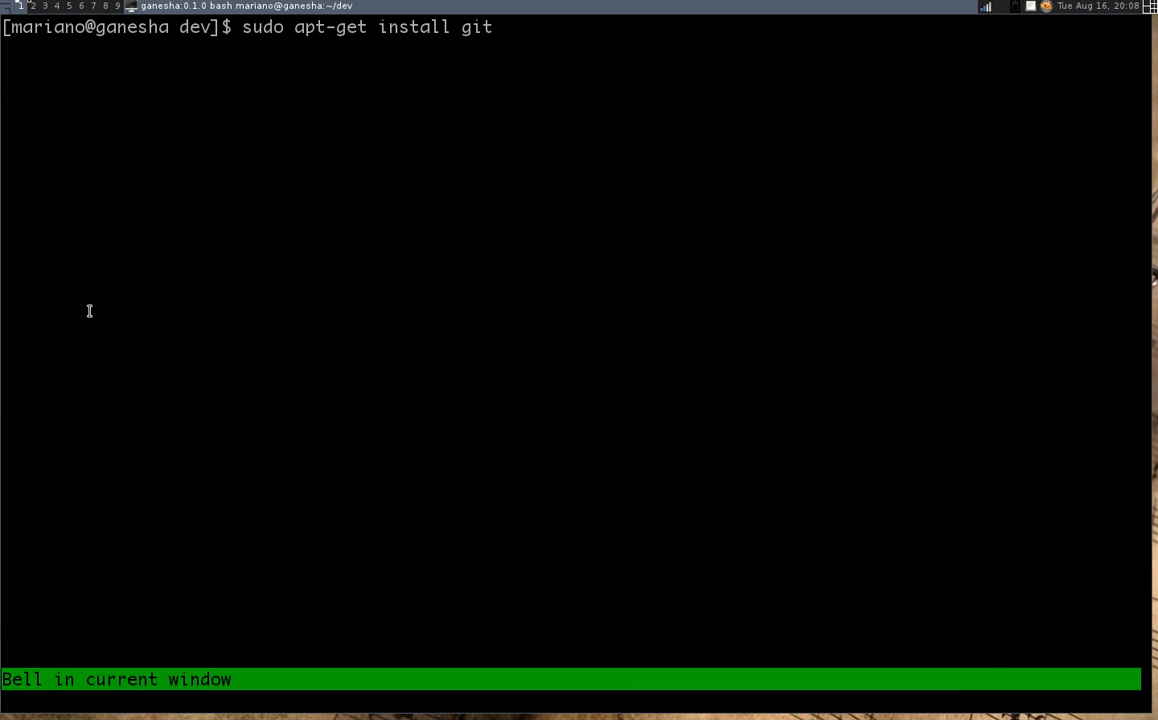
{"action": "type", "text": "-core"}
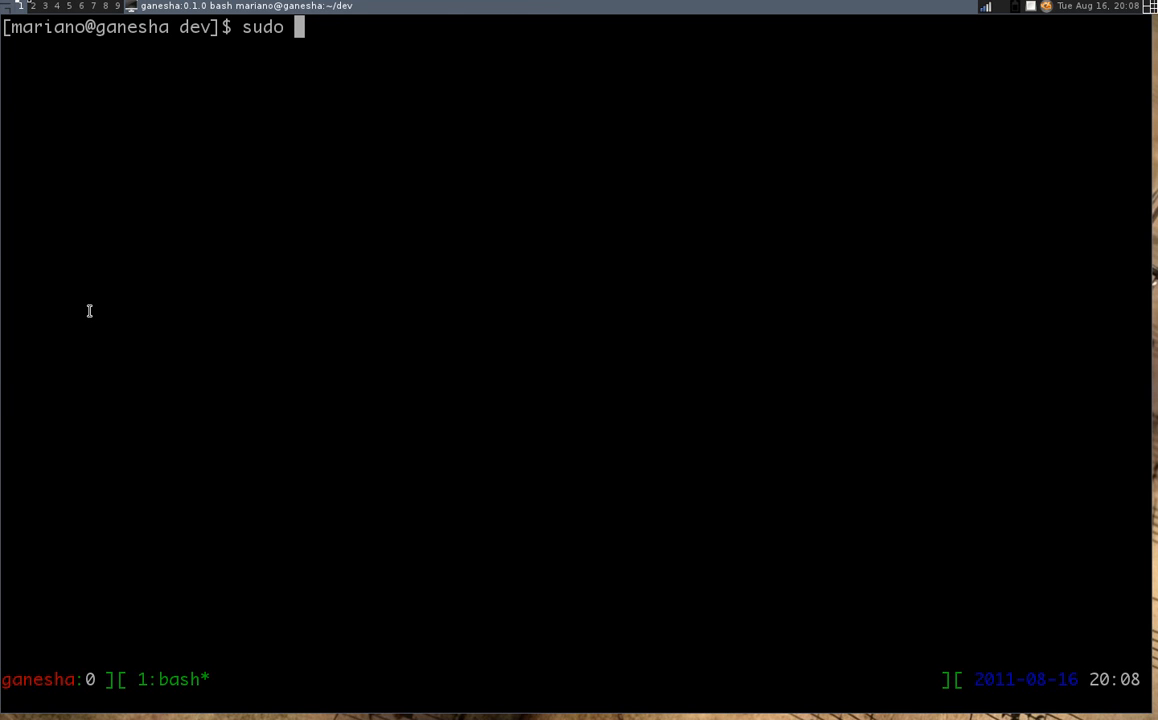
{"action": "type", "text": "bew"}
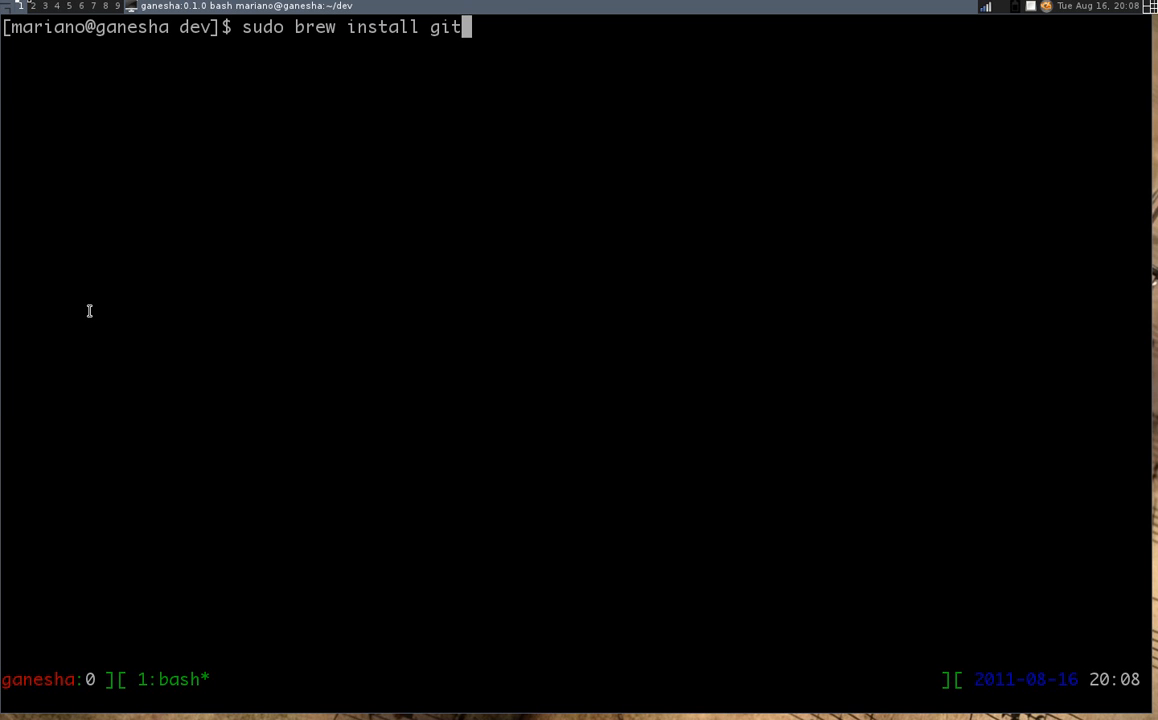
{"action": "key", "text": "BackSpace"}
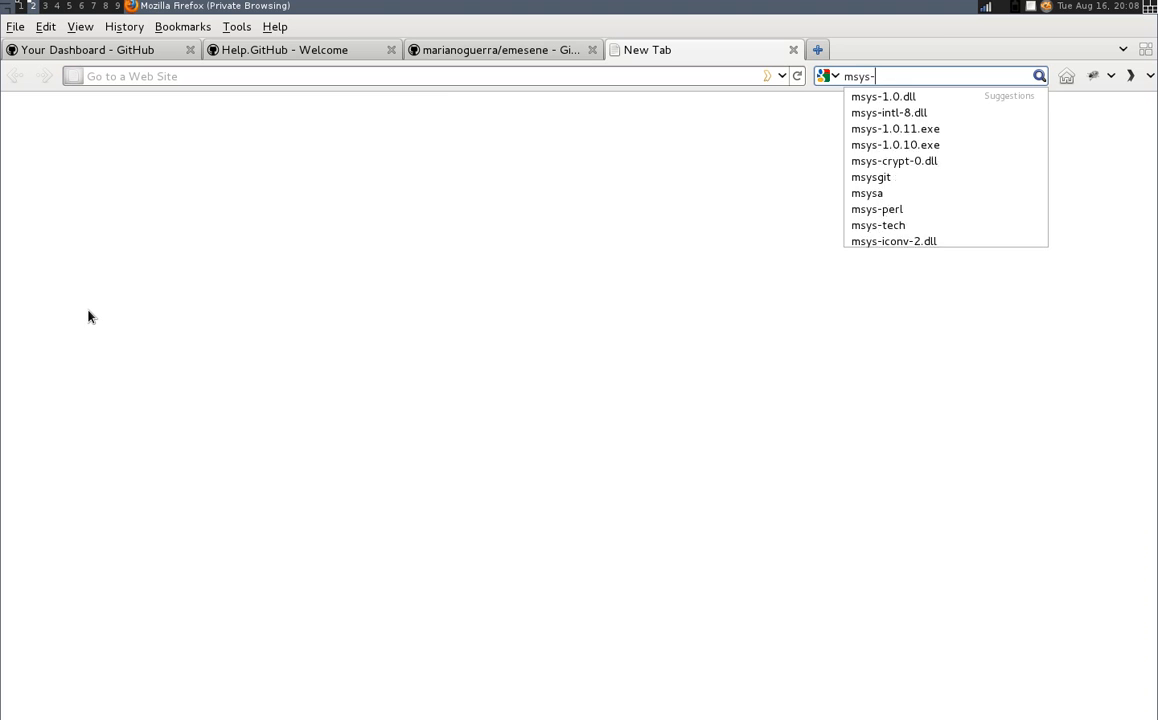
- Search Google for msysgit, then close the results tab to return to the dashboard
{"action": "left_click", "coordinate": [870, 177]}
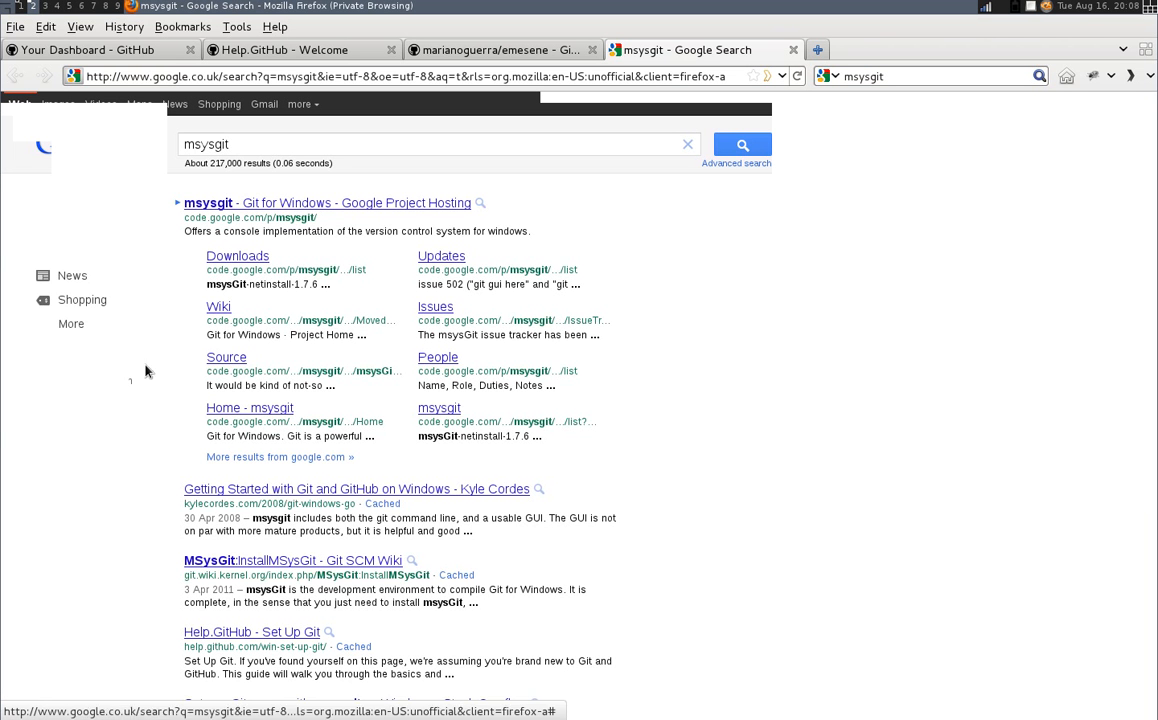
{"action": "mouse_move", "coordinate": [943, 296]}
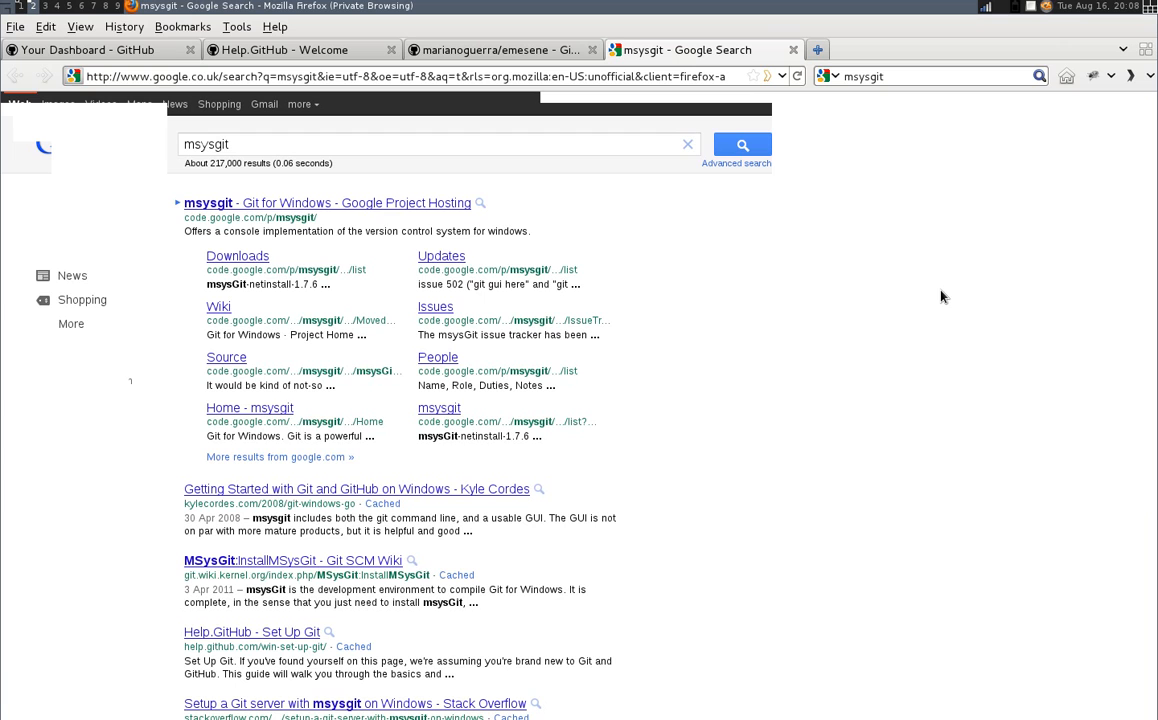
{"action": "mouse_move", "coordinate": [685, 248]}
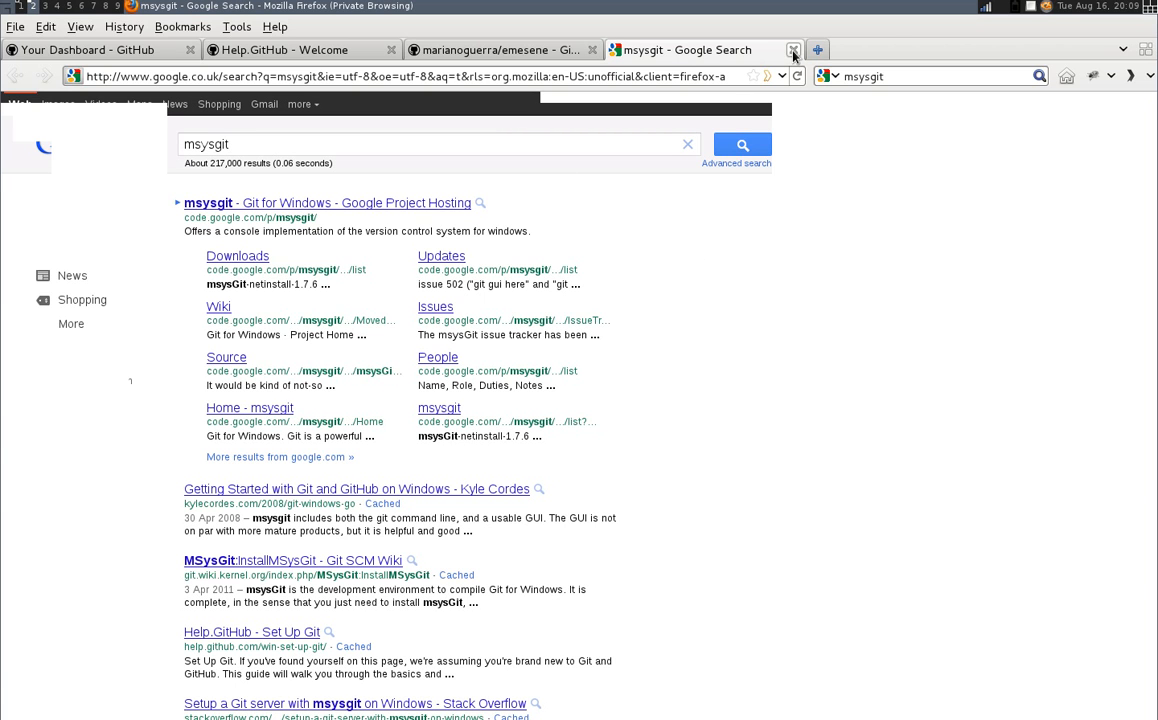
{"action": "left_click", "coordinate": [793, 50]}
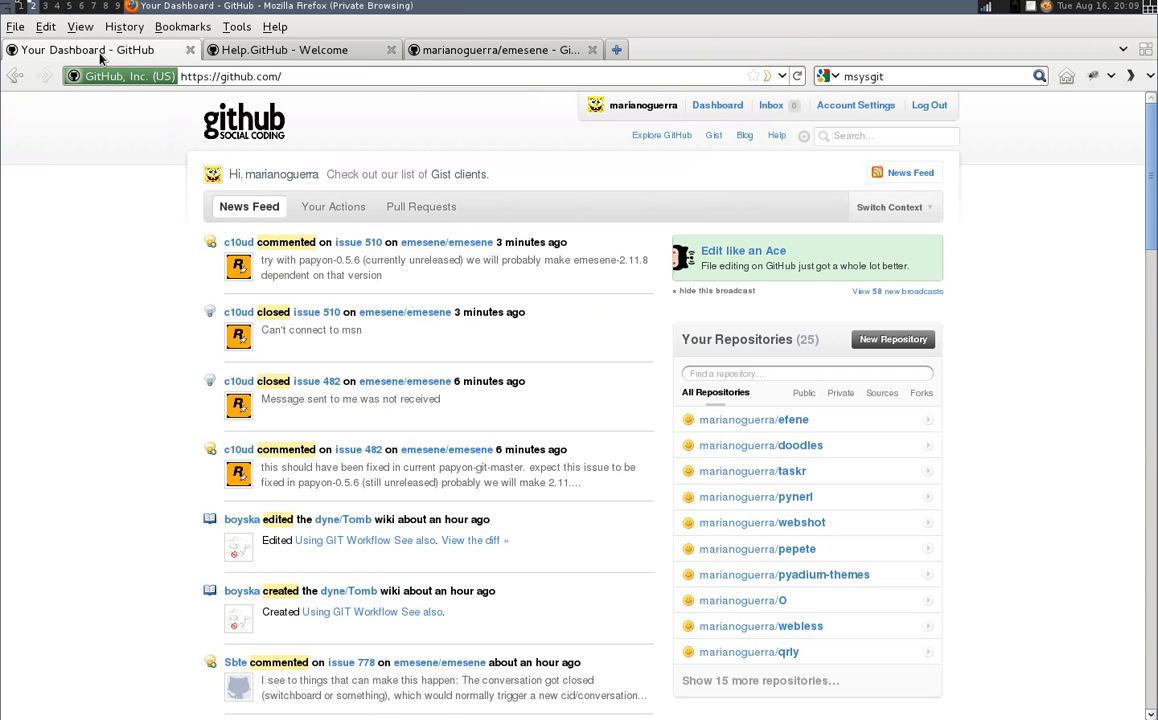
{"action": "mouse_move", "coordinate": [283, 50]}
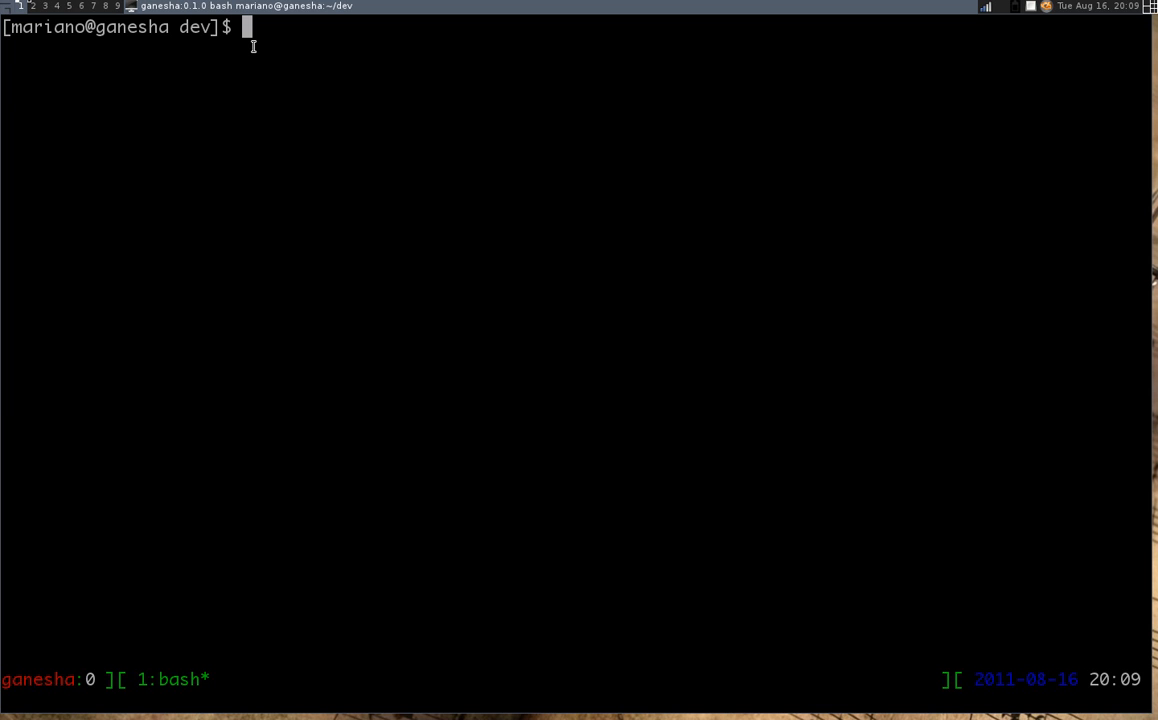
{"action": "mouse_move", "coordinate": [1019, 42]}
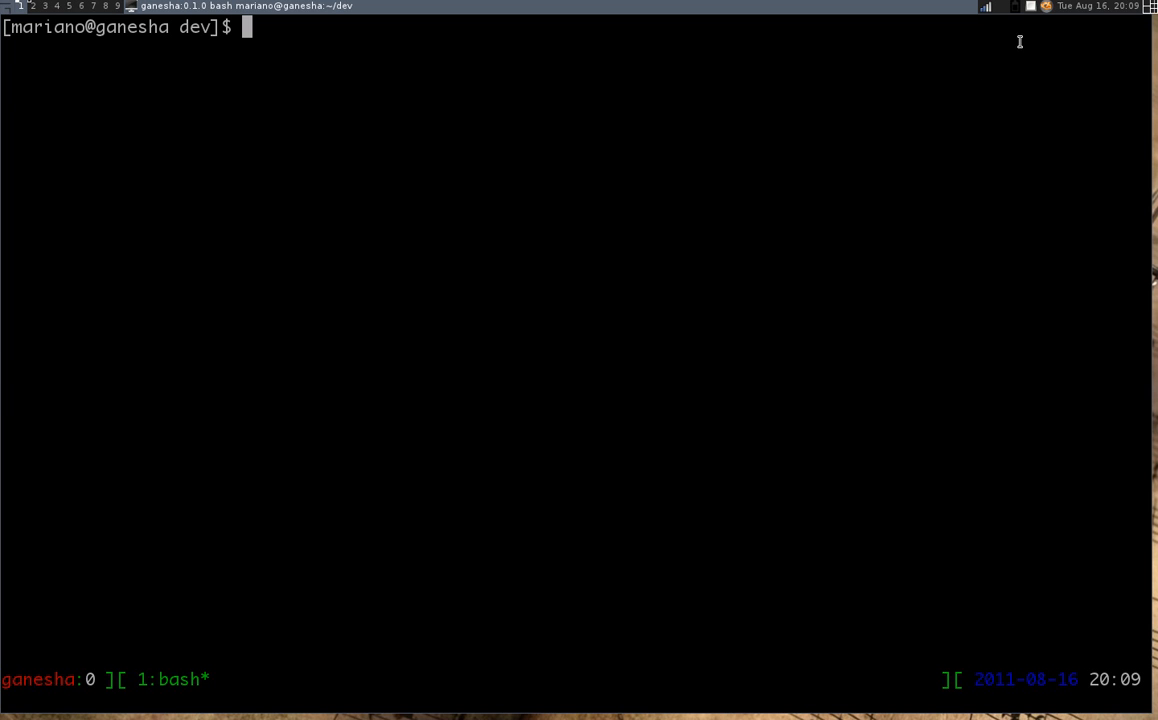
{"action": "mouse_move", "coordinate": [1033, 11]}
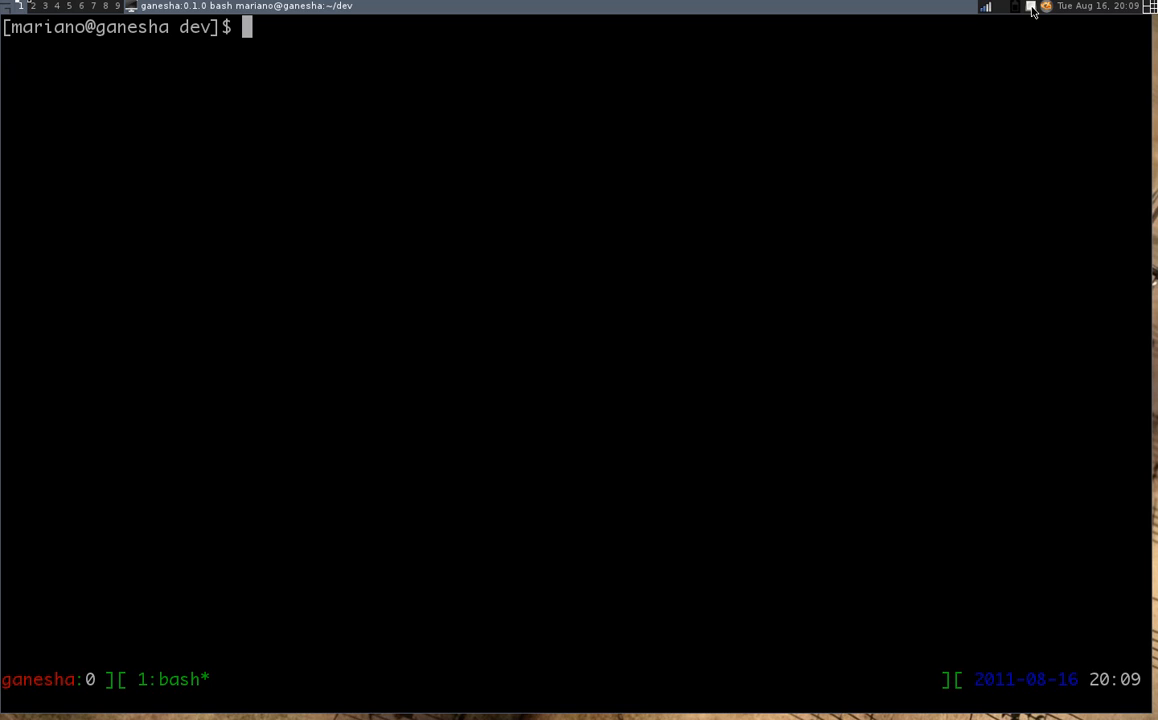